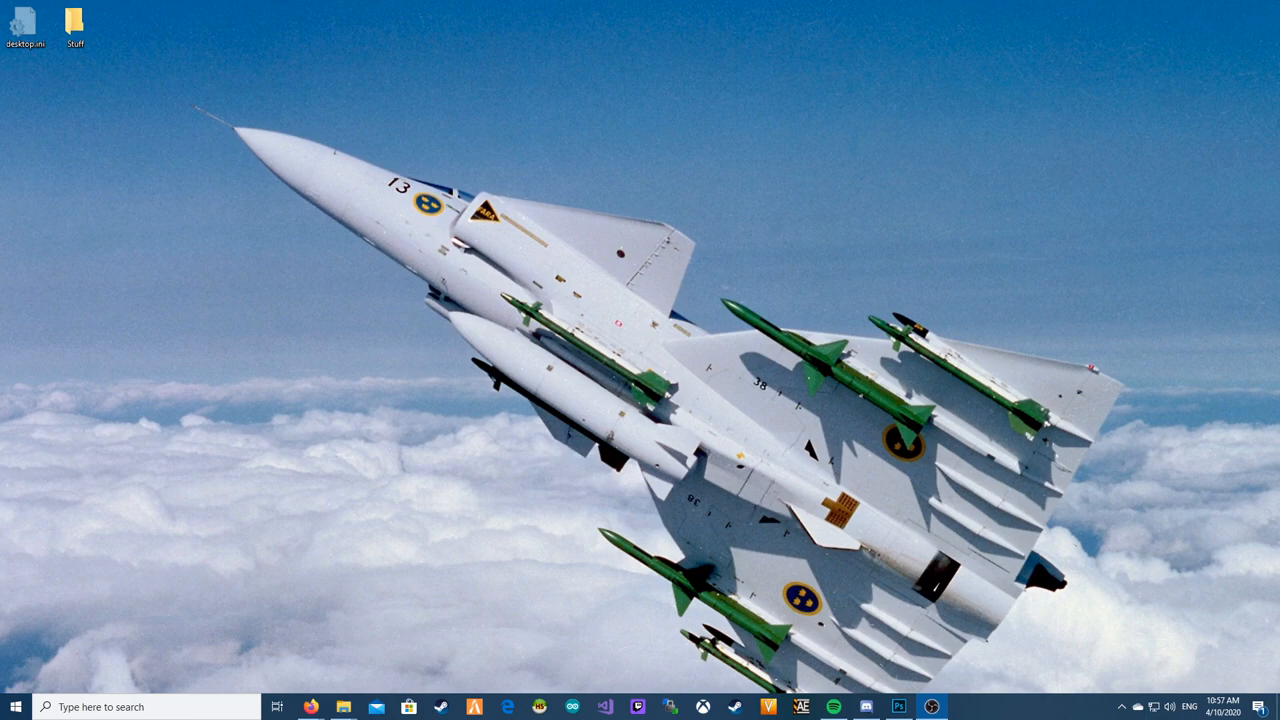
pyautogui.moveTo(748, 467)
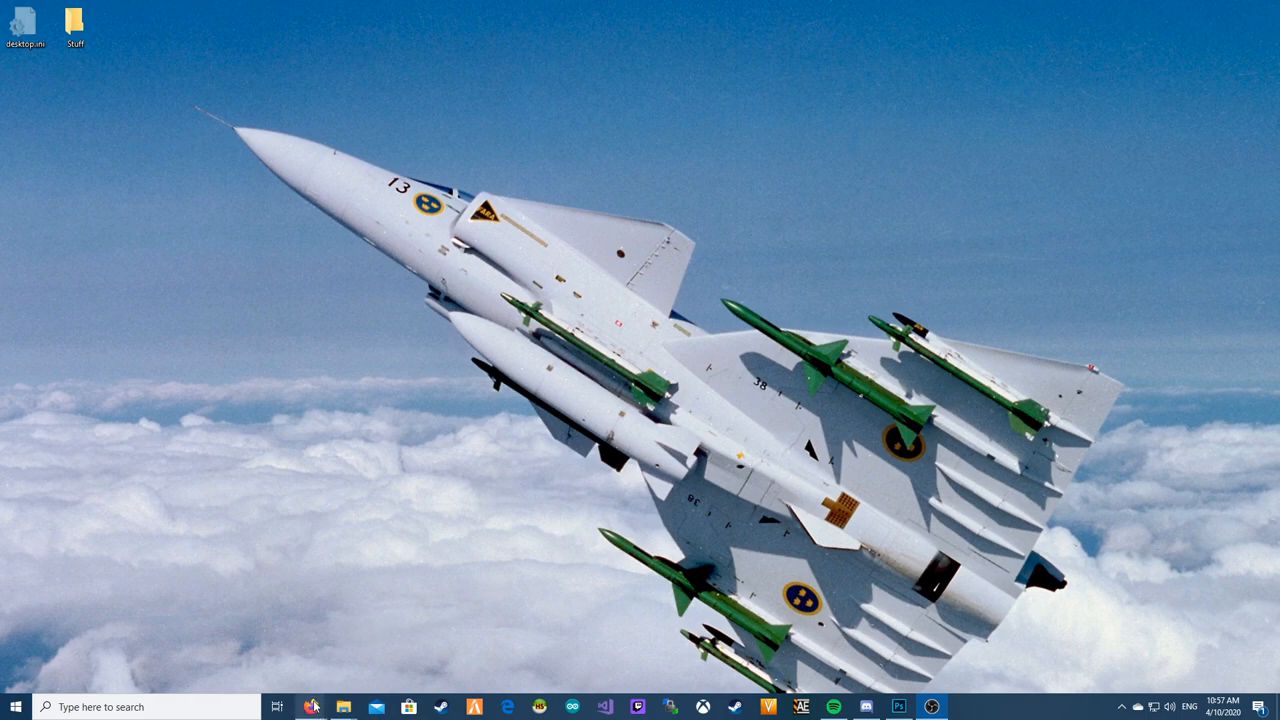
# Step: Download and save the WinSCP 5.17.3 setup file from winscp.net in Firefox
pyautogui.click(312, 707)
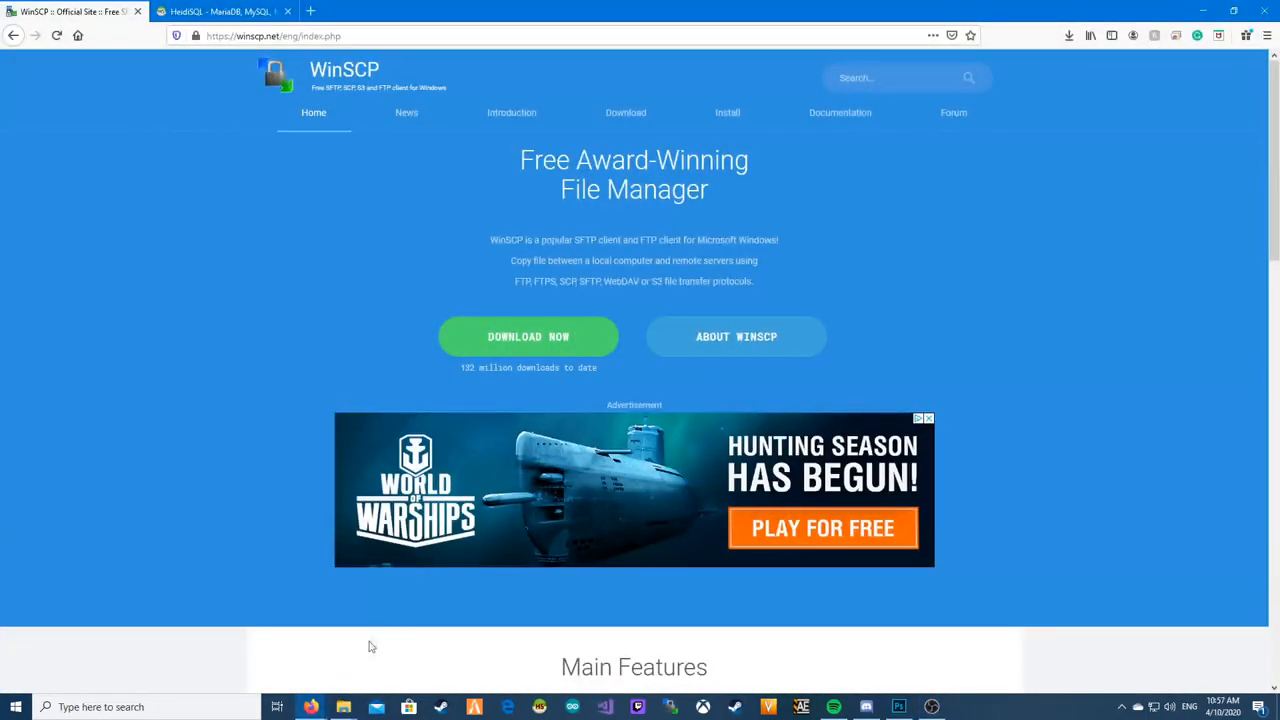
pyautogui.moveTo(293, 123)
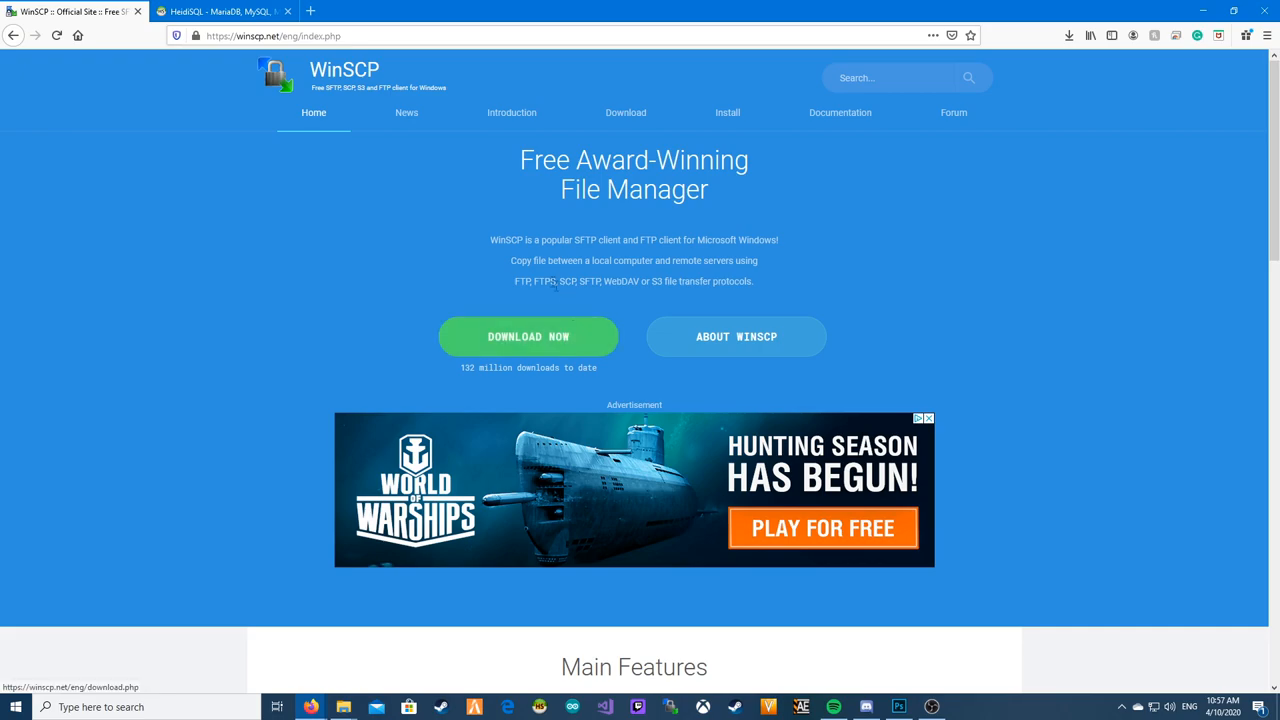
pyautogui.click(528, 336)
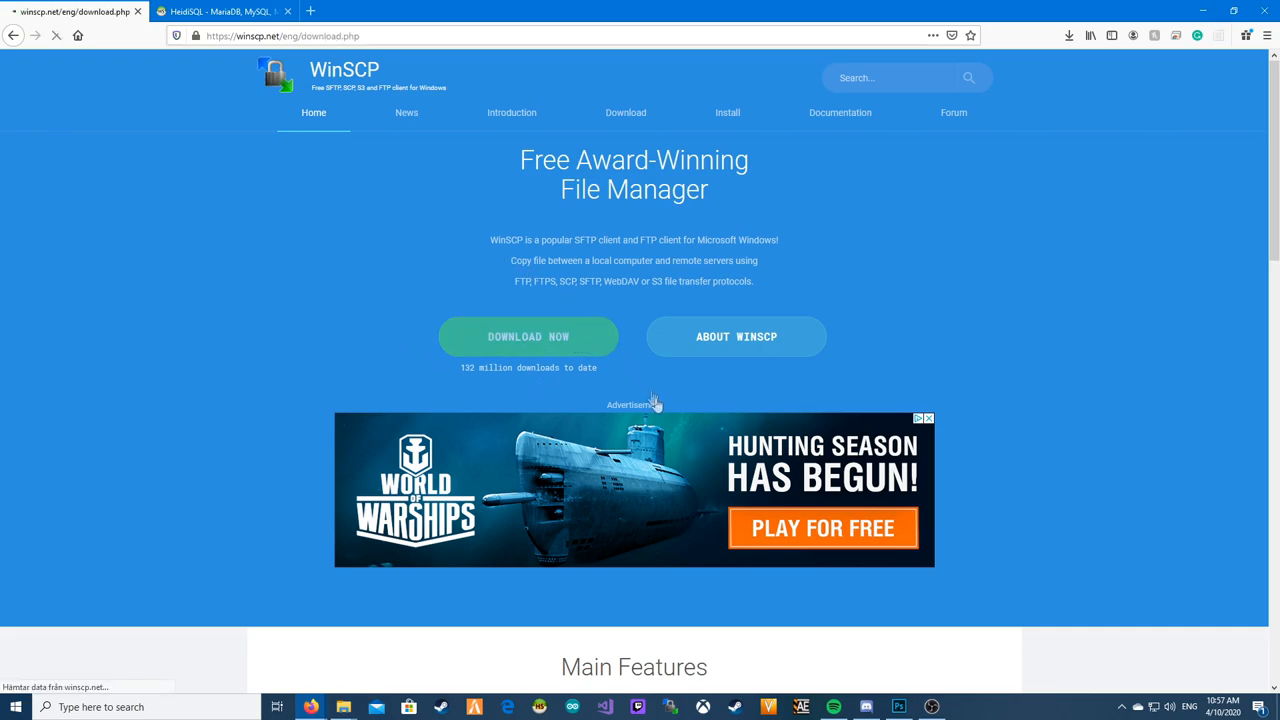
pyautogui.click(527, 336)
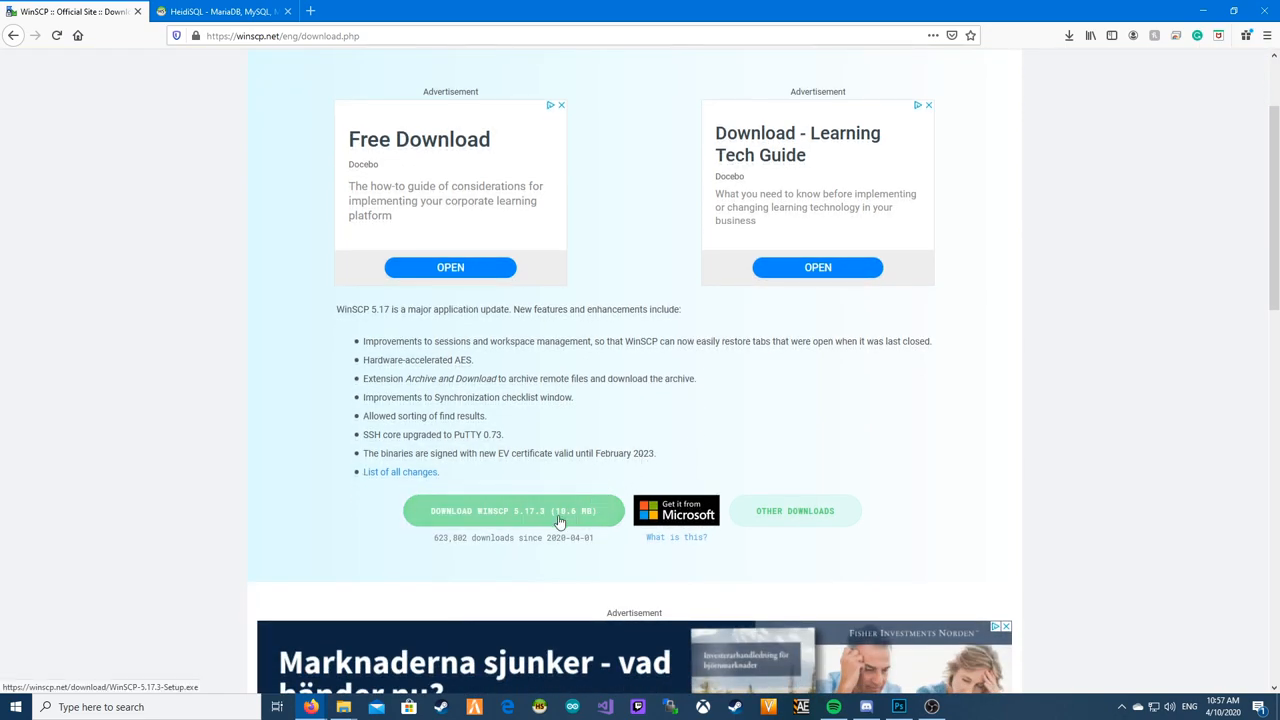
pyautogui.click(513, 510)
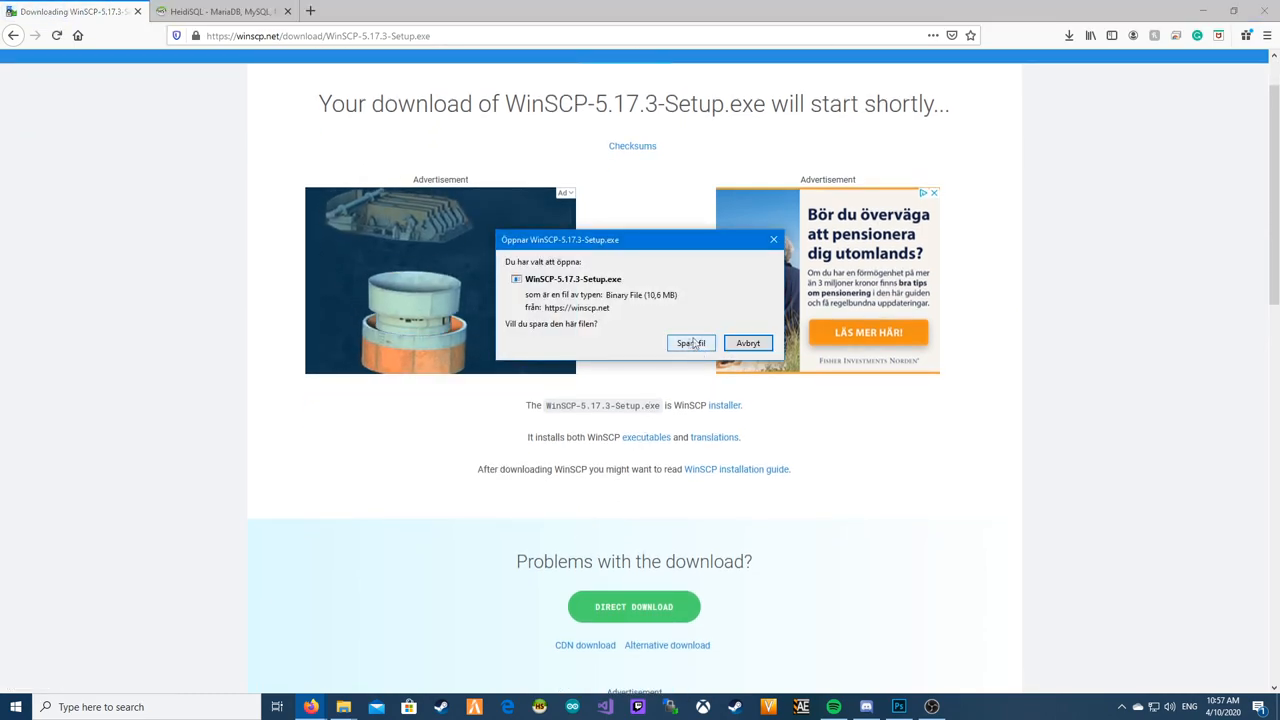
pyautogui.click(690, 343)
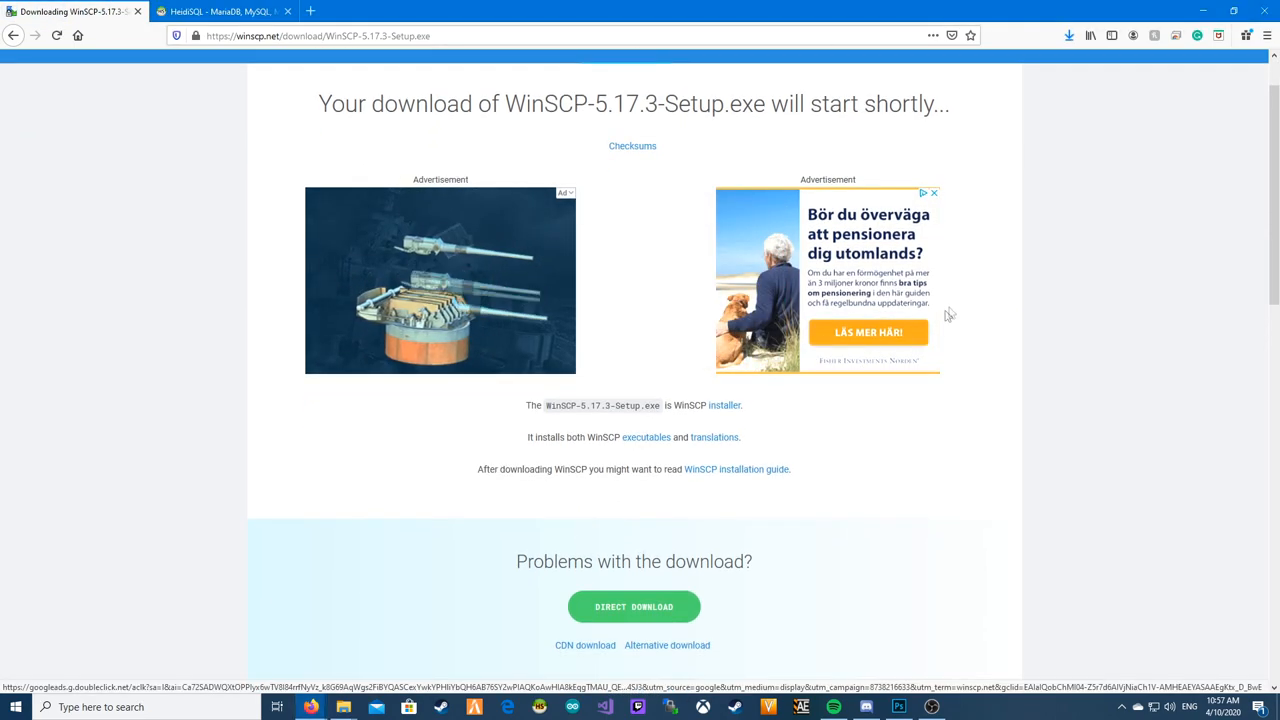
pyautogui.moveTo(524, 137)
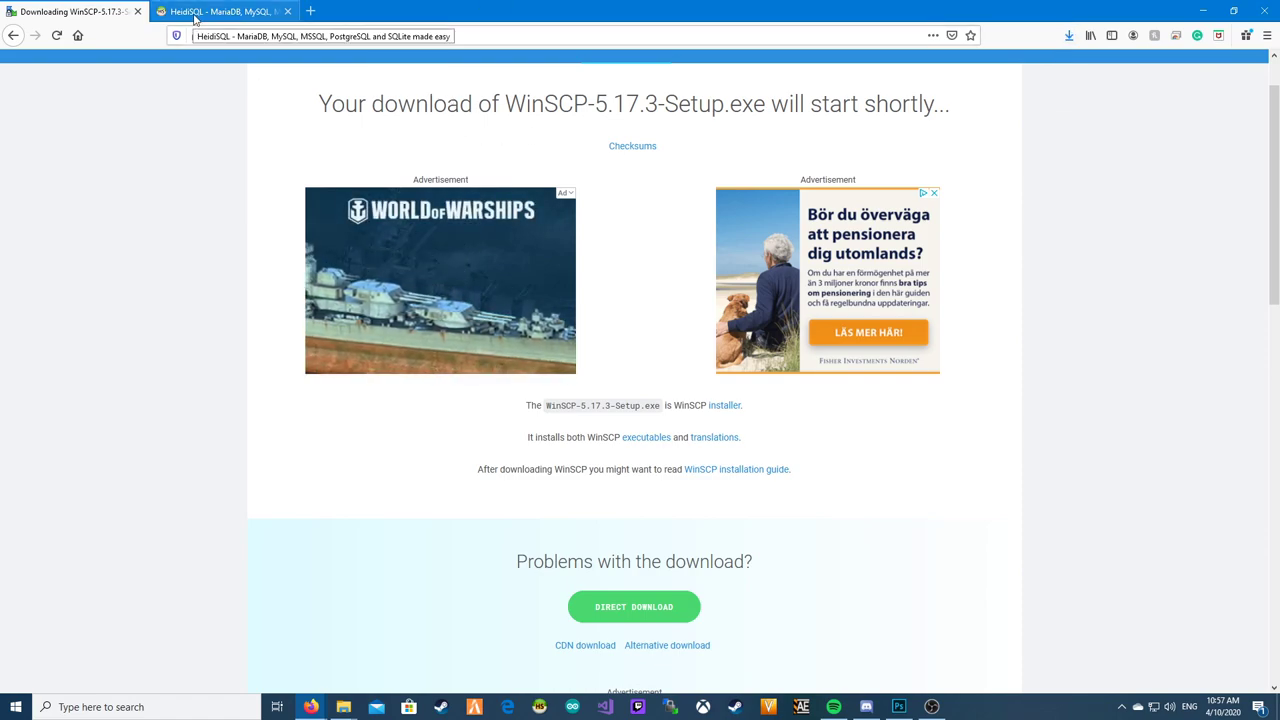
# Step: Save the HeidiSQL 11.0 combined 32/64 bit installer from the HeidiSQL website
pyautogui.click(220, 11)
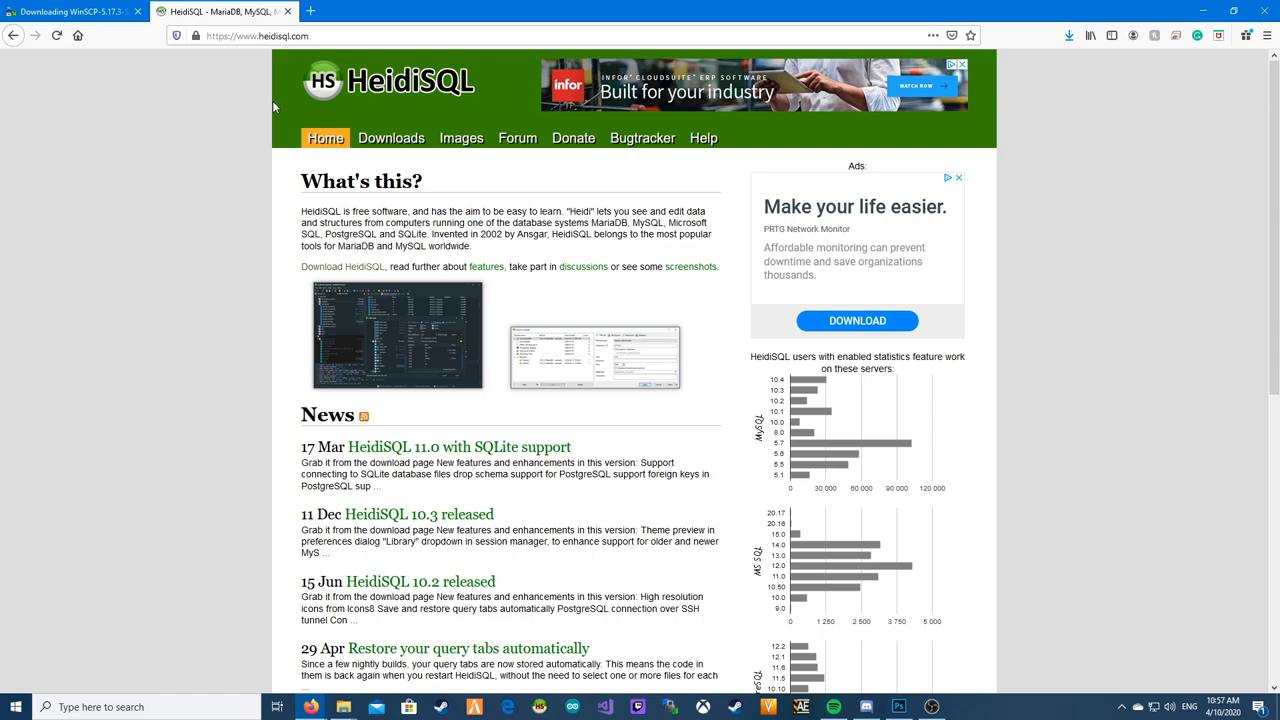
pyautogui.click(391, 137)
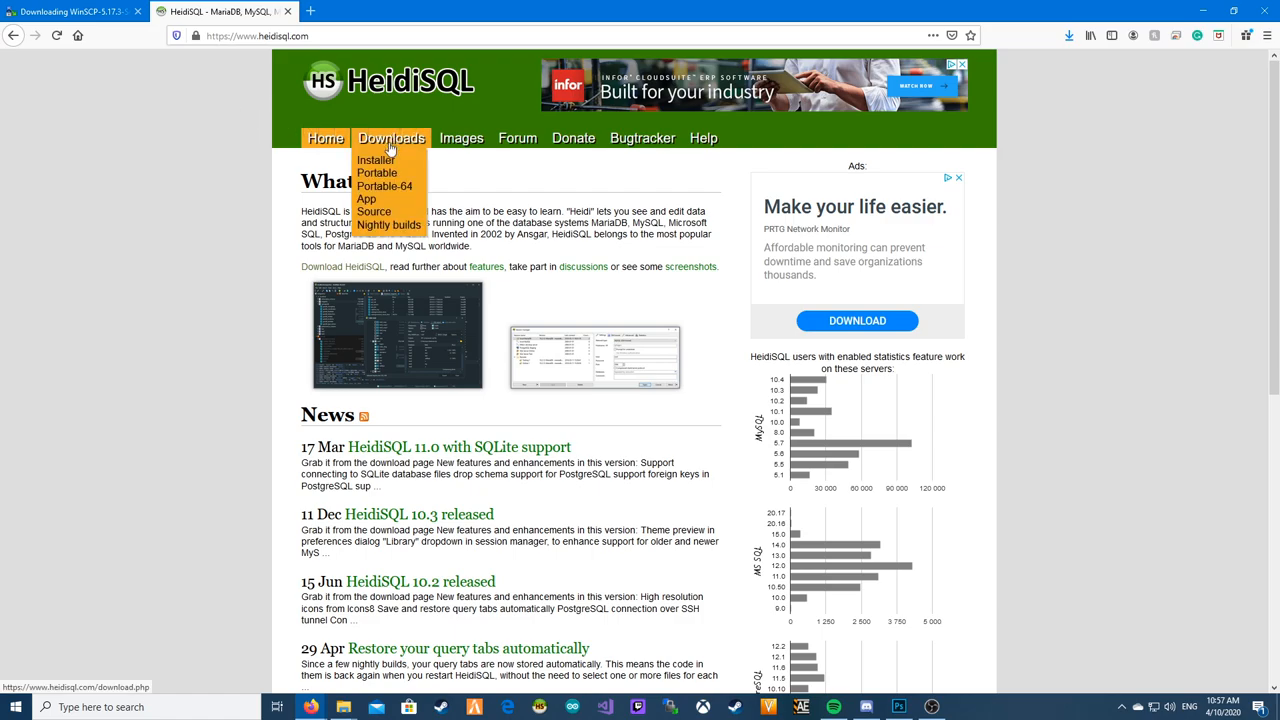
pyautogui.click(371, 161)
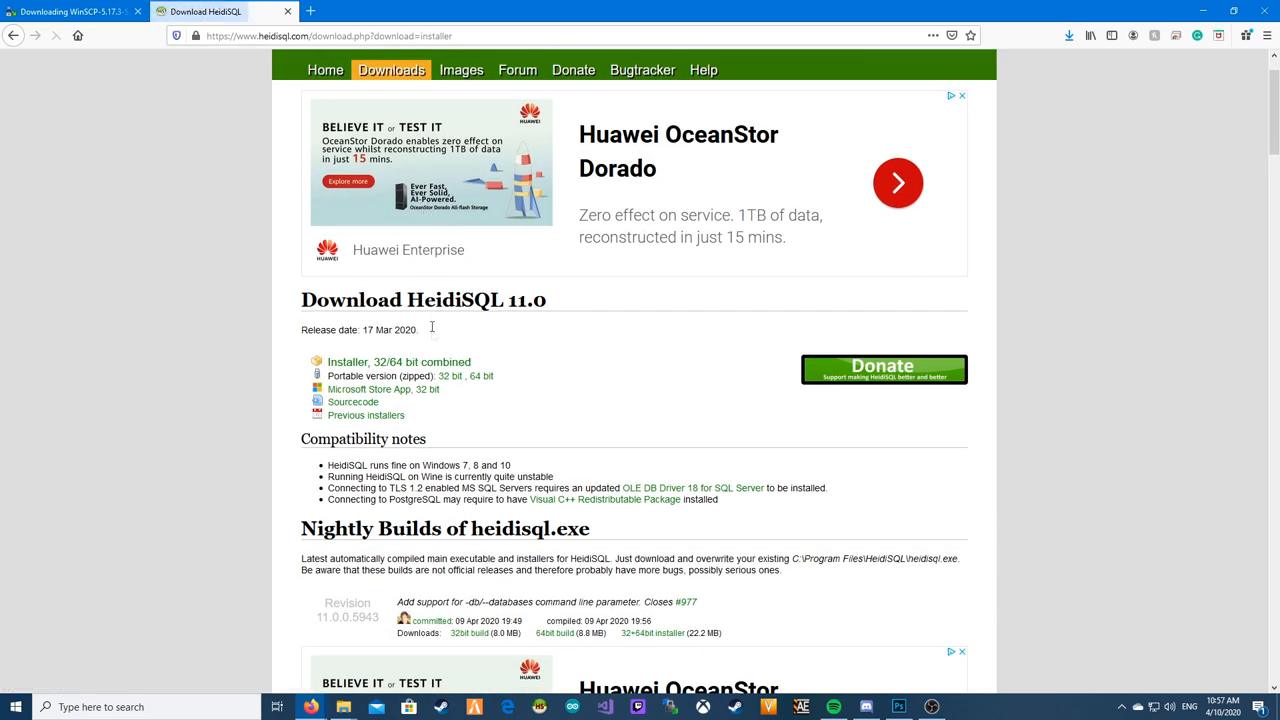
pyautogui.click(348, 361)
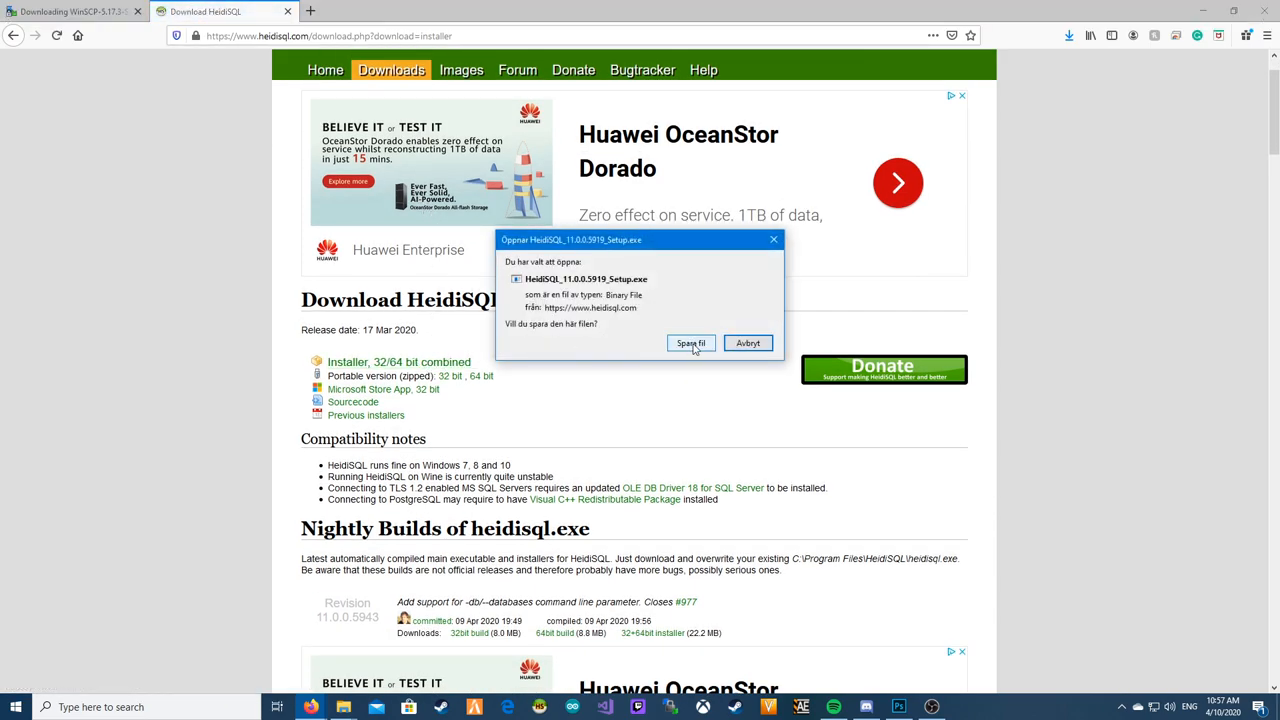
pyautogui.click(691, 343)
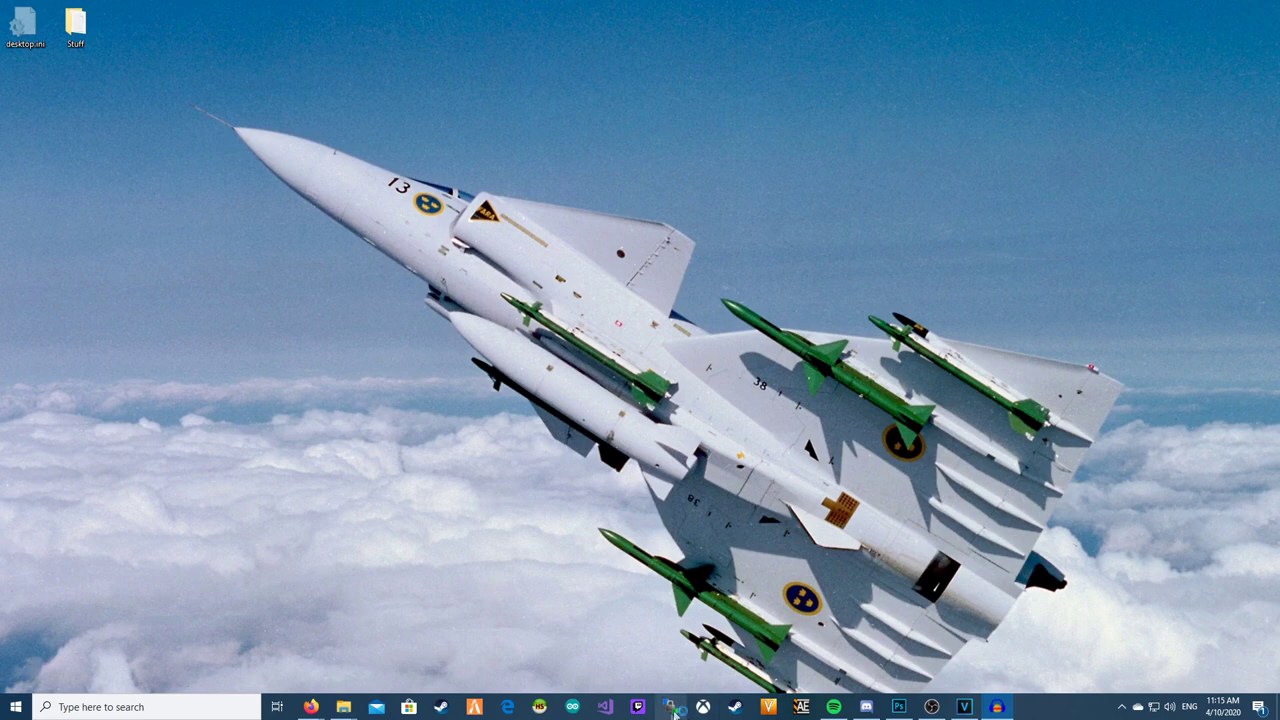
# Step: Launch WinSCP, dismiss the update notice, and start a new site using FTP
pyautogui.click(671, 707)
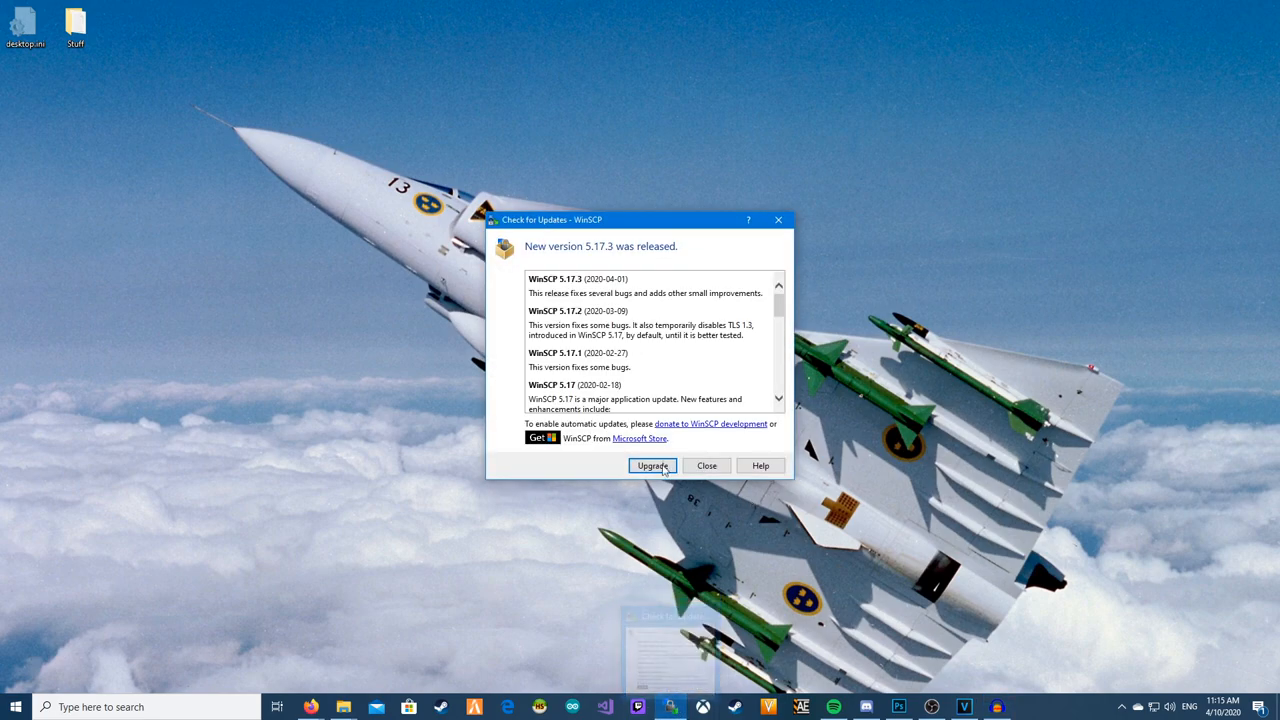
pyautogui.click(706, 465)
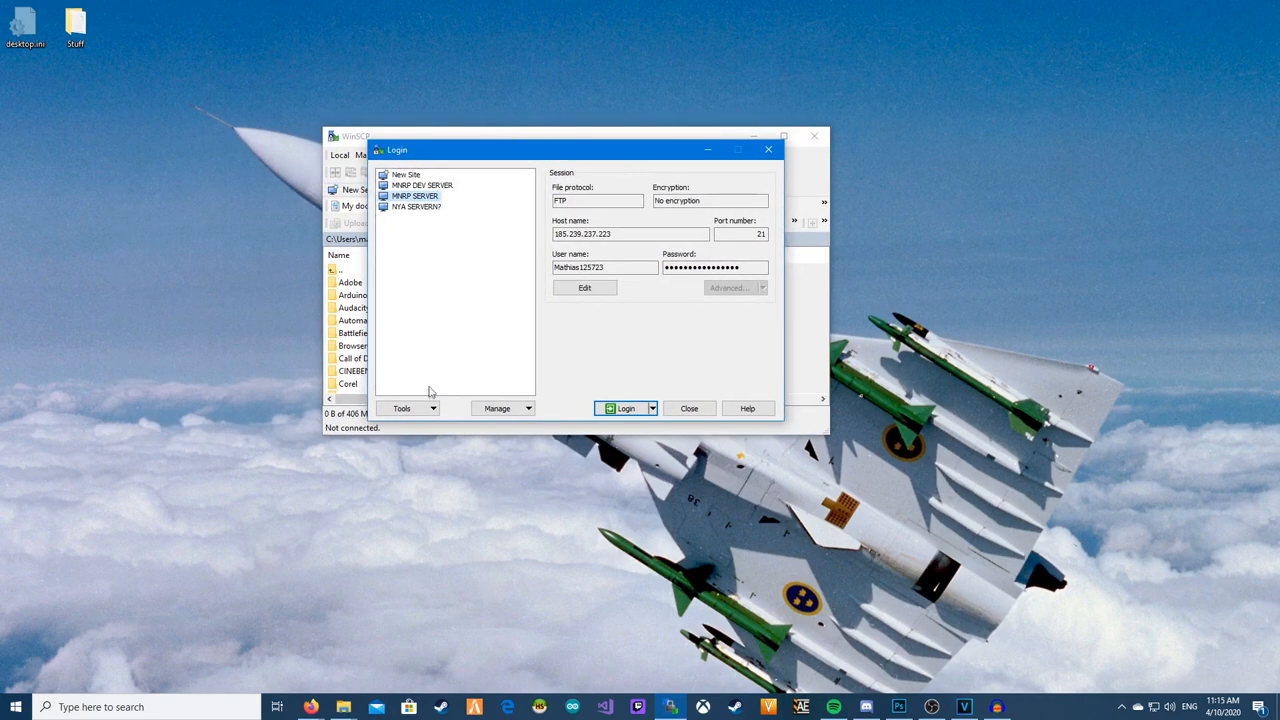
pyautogui.moveTo(515, 372)
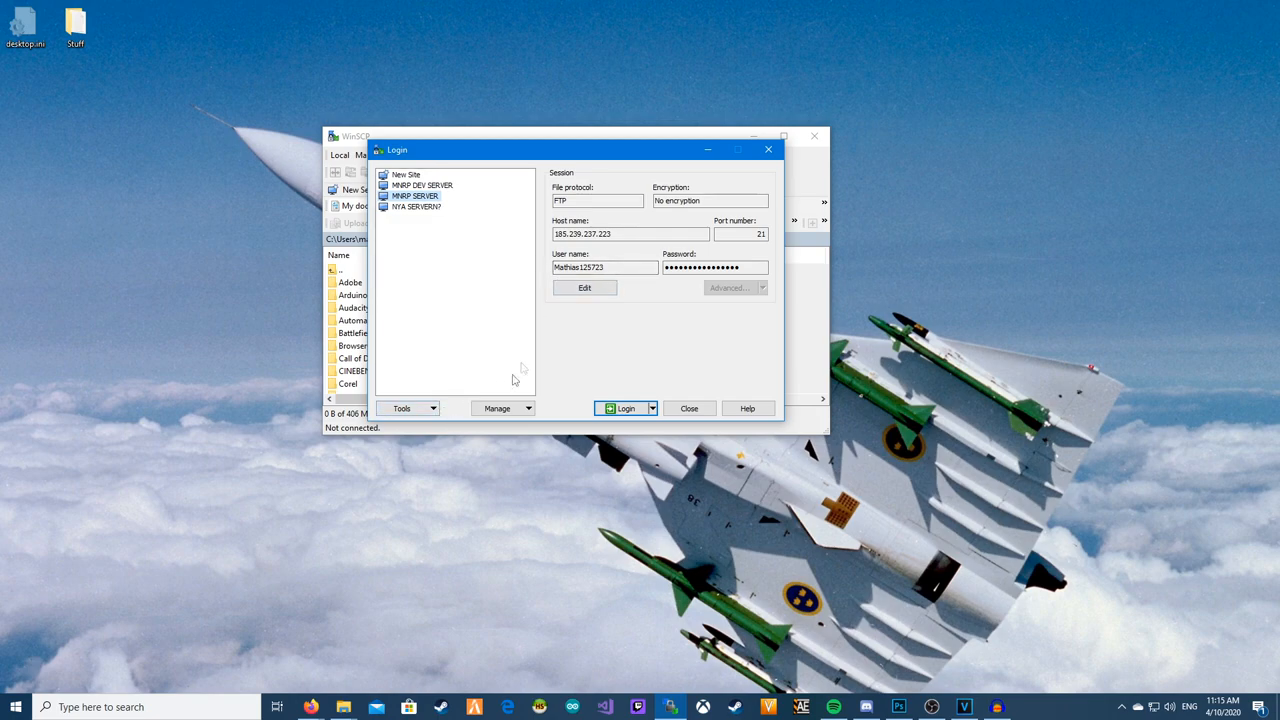
pyautogui.moveTo(433, 252)
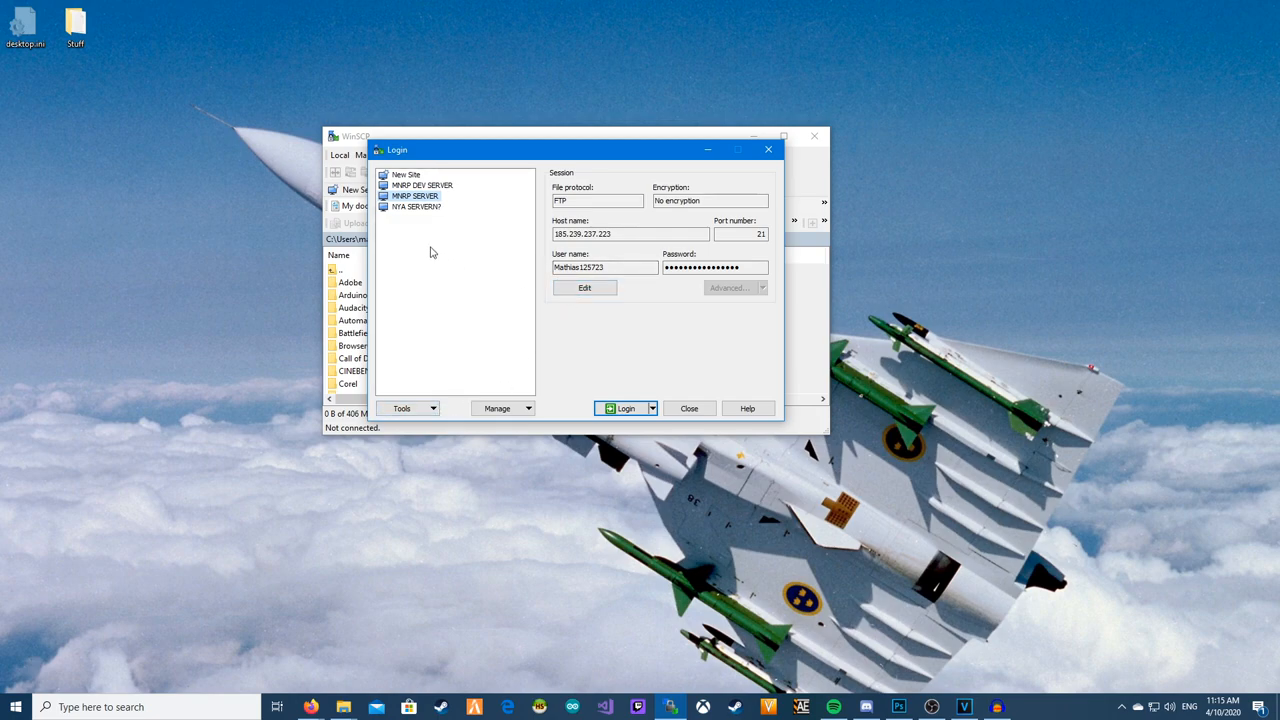
pyautogui.click(410, 173)
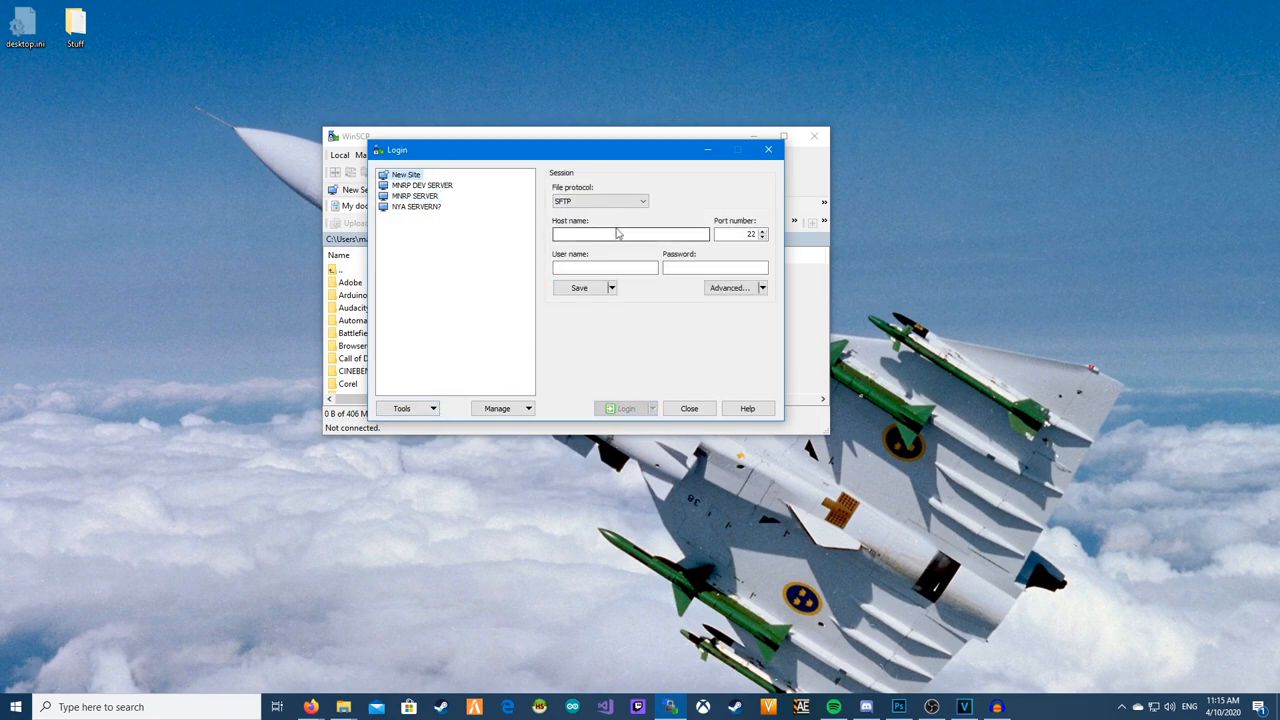
pyautogui.click(638, 201)
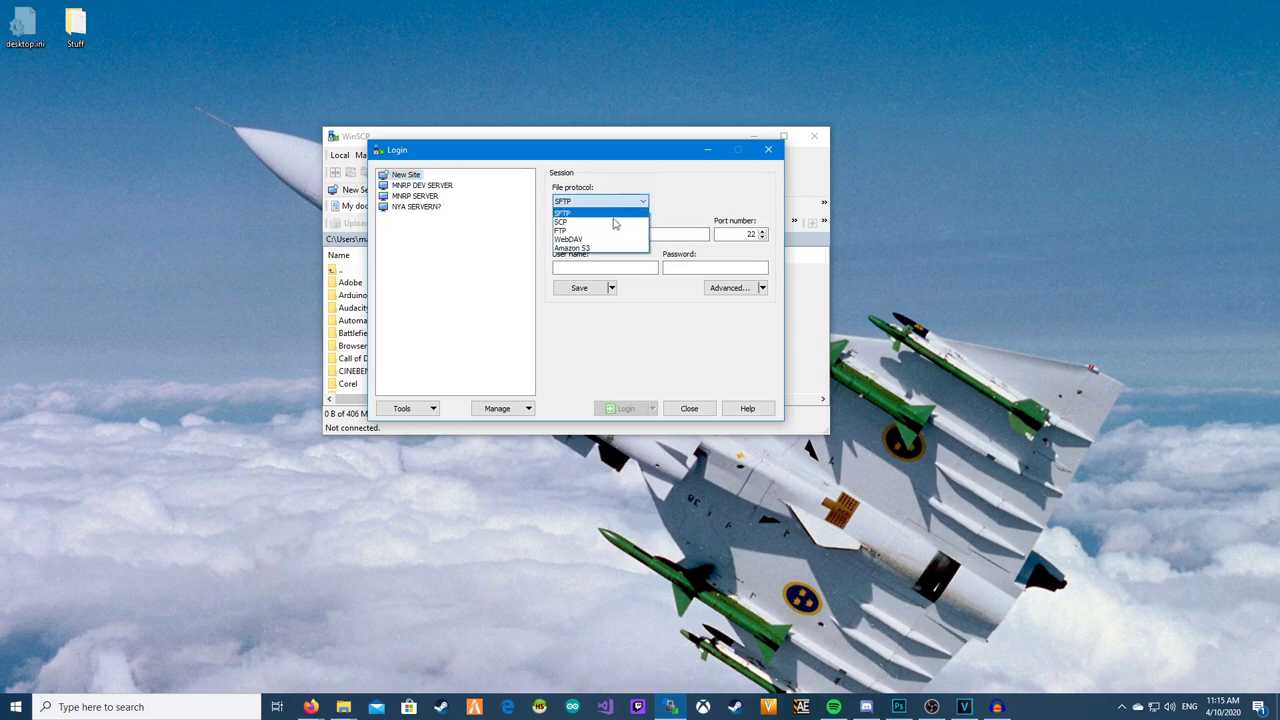
pyautogui.click(561, 231)
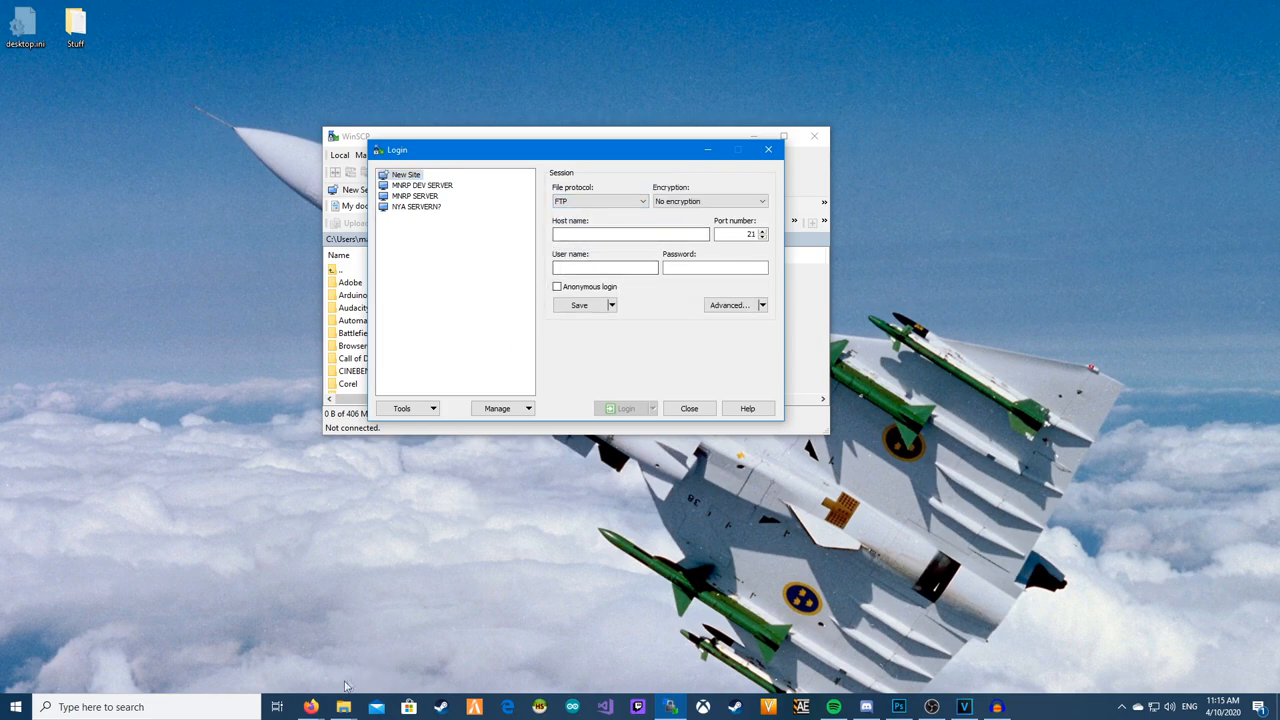
# Step: Open the FiveM server's FTP-Browser page and select the FTP host and username
pyautogui.rightClick(311, 707)
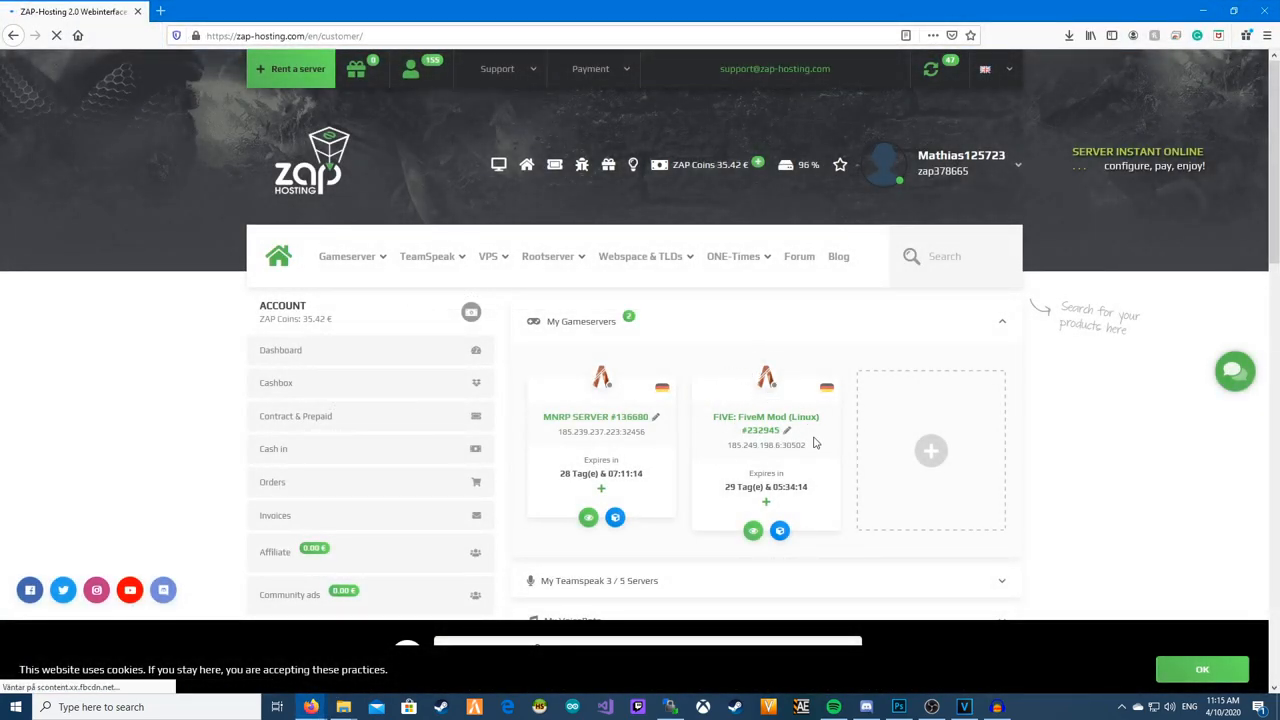
pyautogui.click(760, 422)
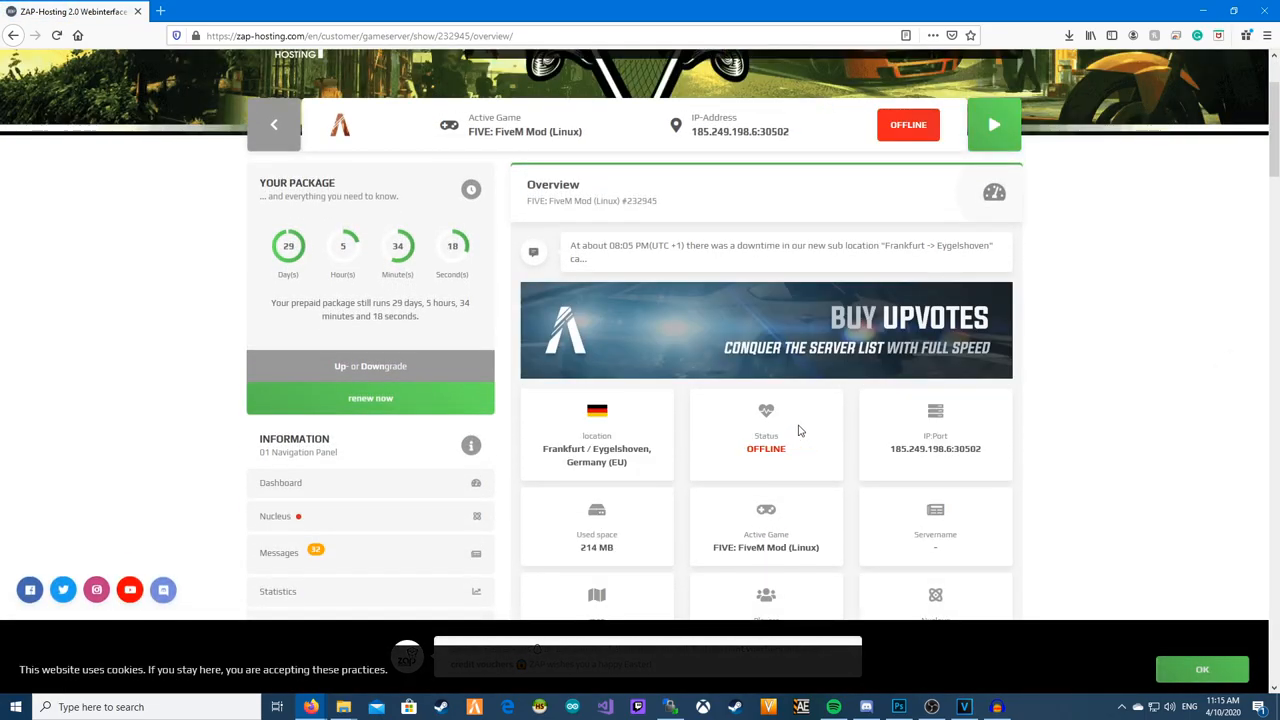
pyautogui.scroll(-3)
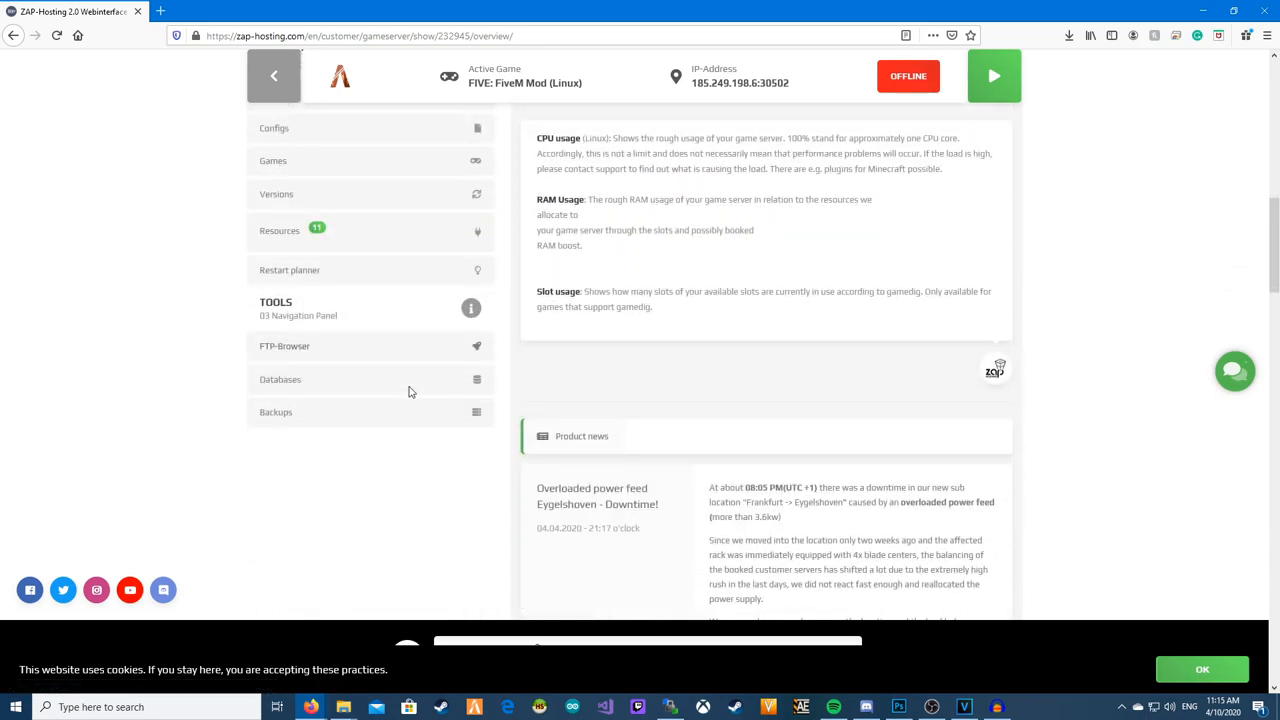
pyautogui.click(285, 346)
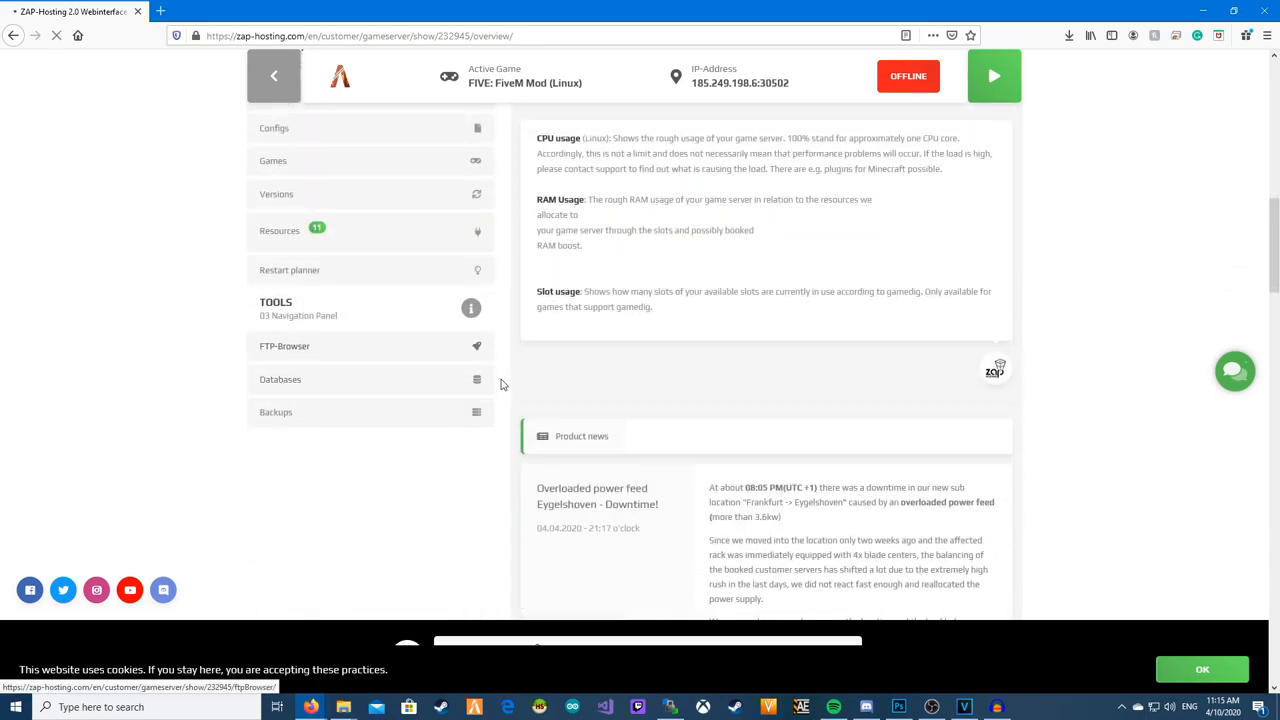
pyautogui.click(285, 346)
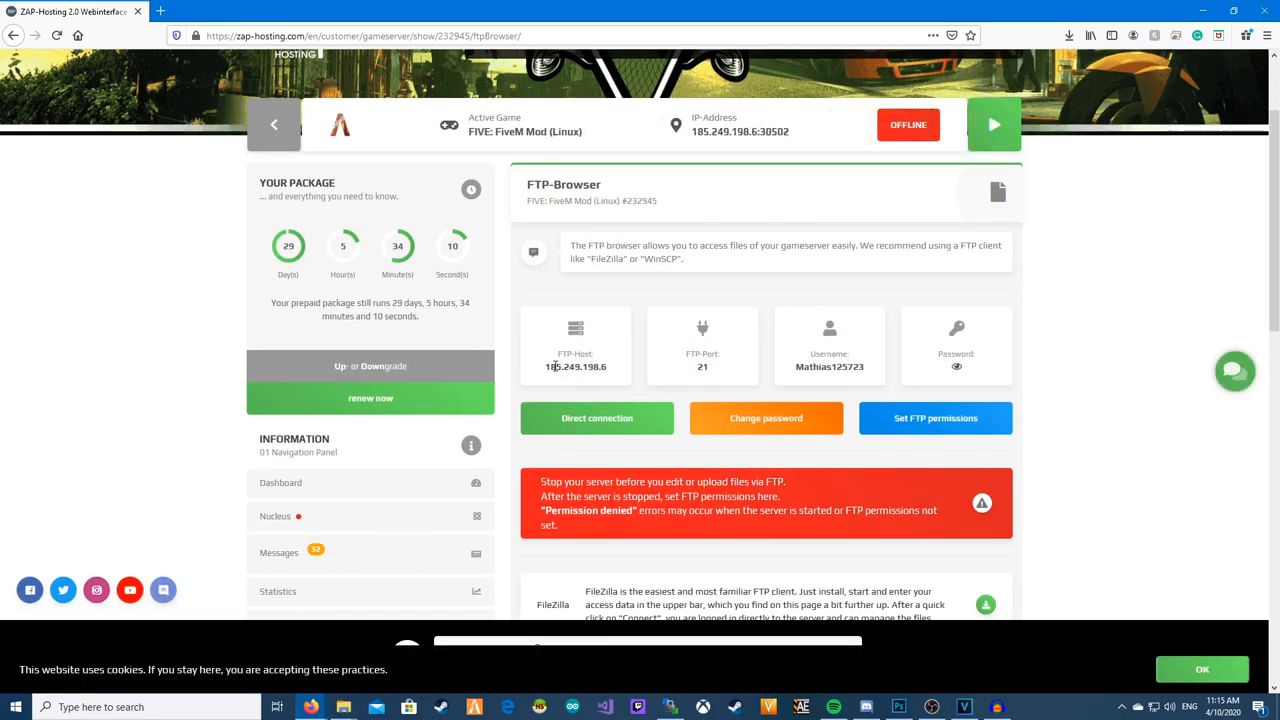
pyautogui.doubleClick(575, 366)
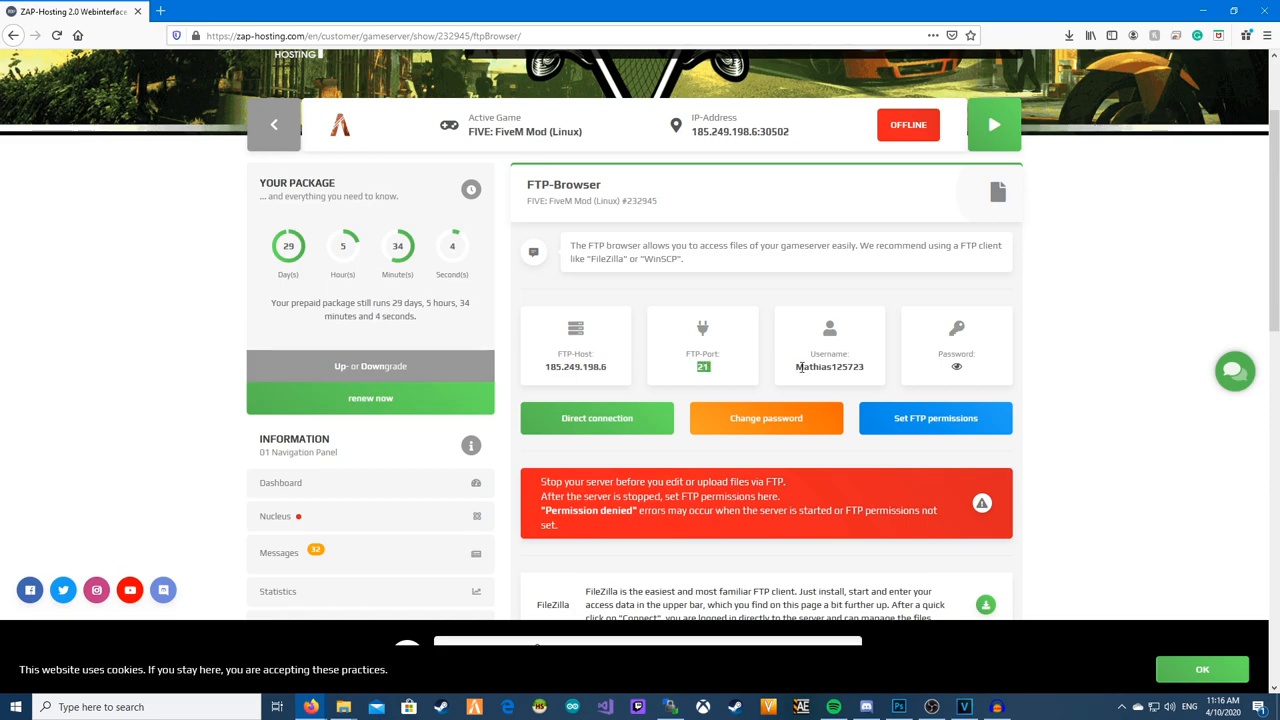
pyautogui.doubleClick(829, 367)
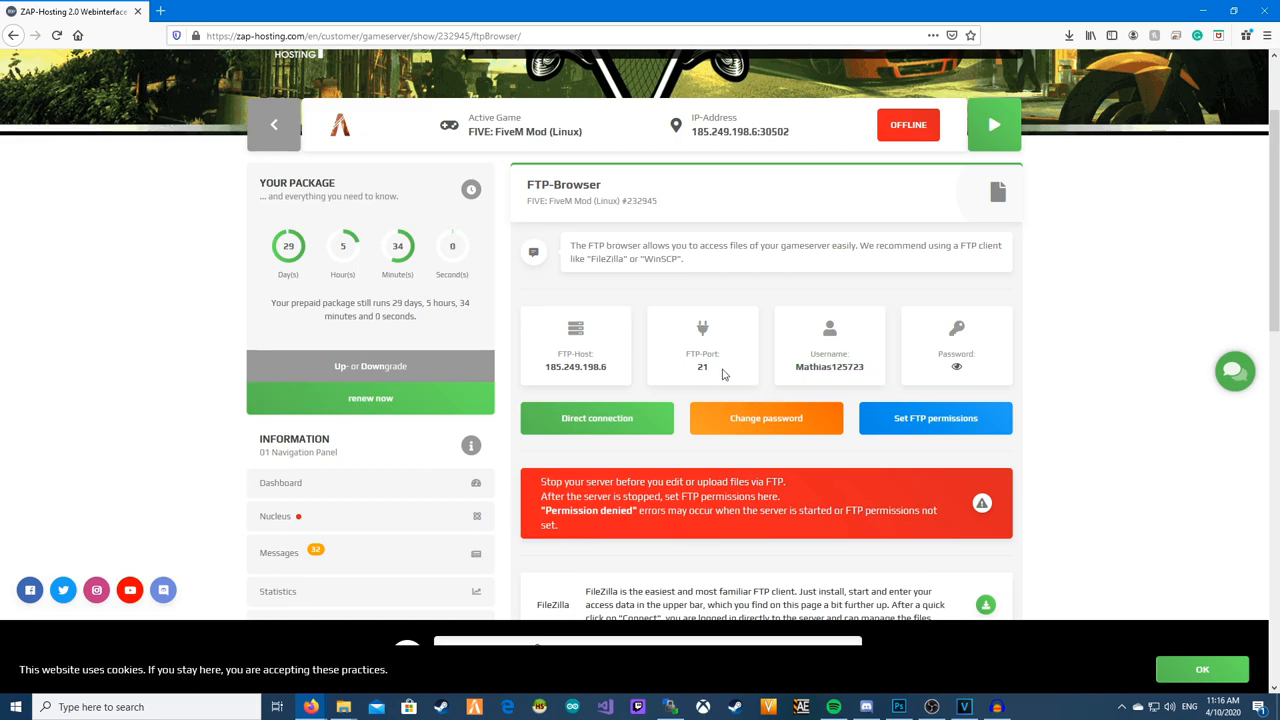
pyautogui.moveTo(952, 543)
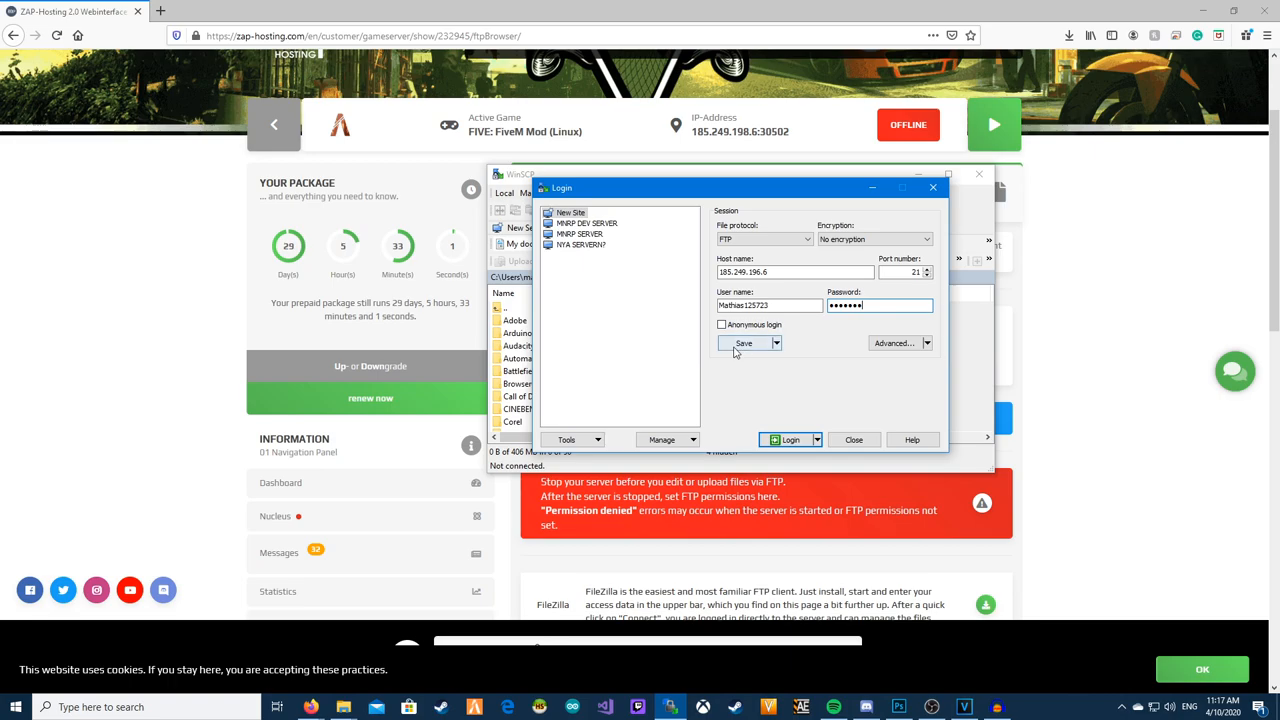
# Step: Save the FTP login as site 'Youtube' and log in with the password
pyautogui.click(744, 343)
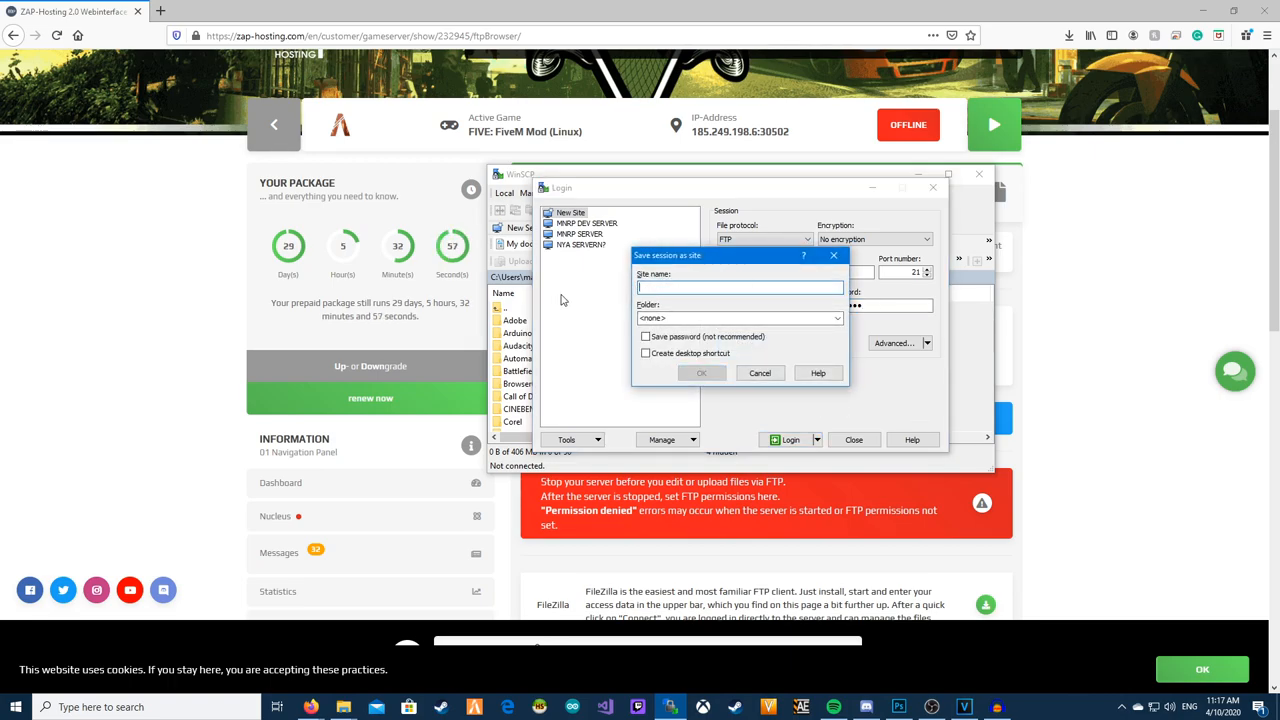
pyautogui.write('Youtube')
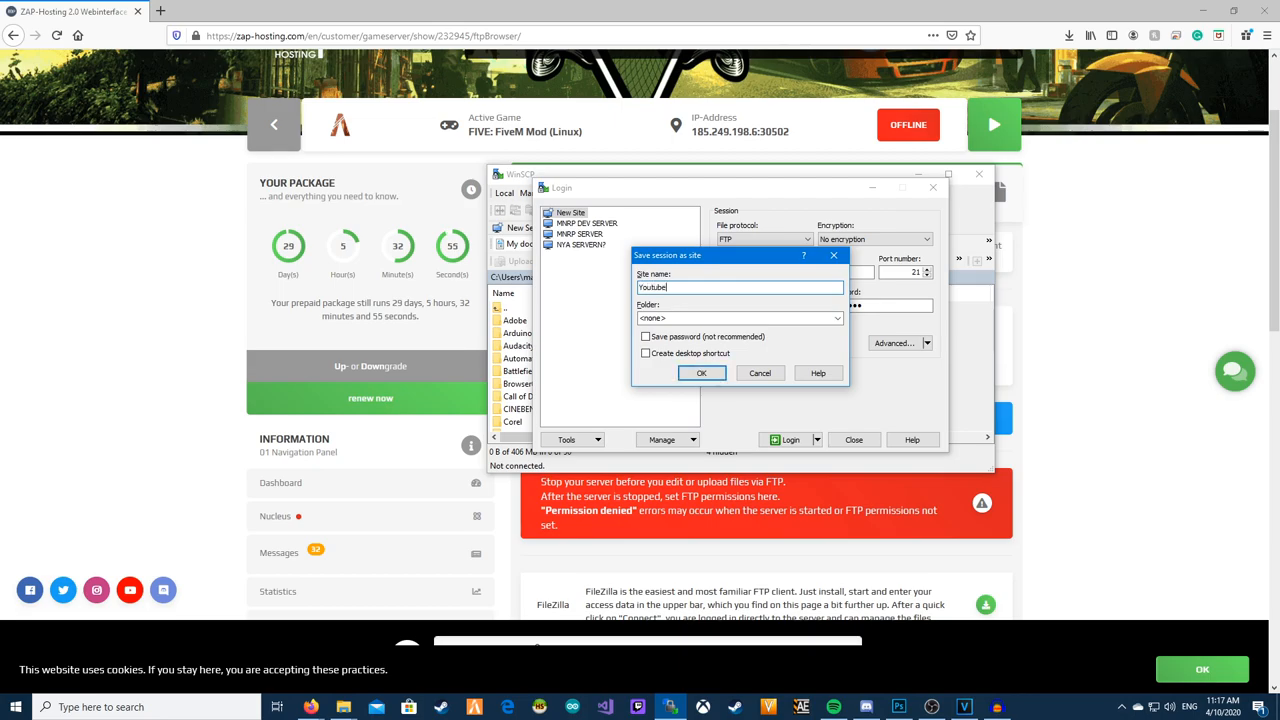
pyautogui.click(701, 373)
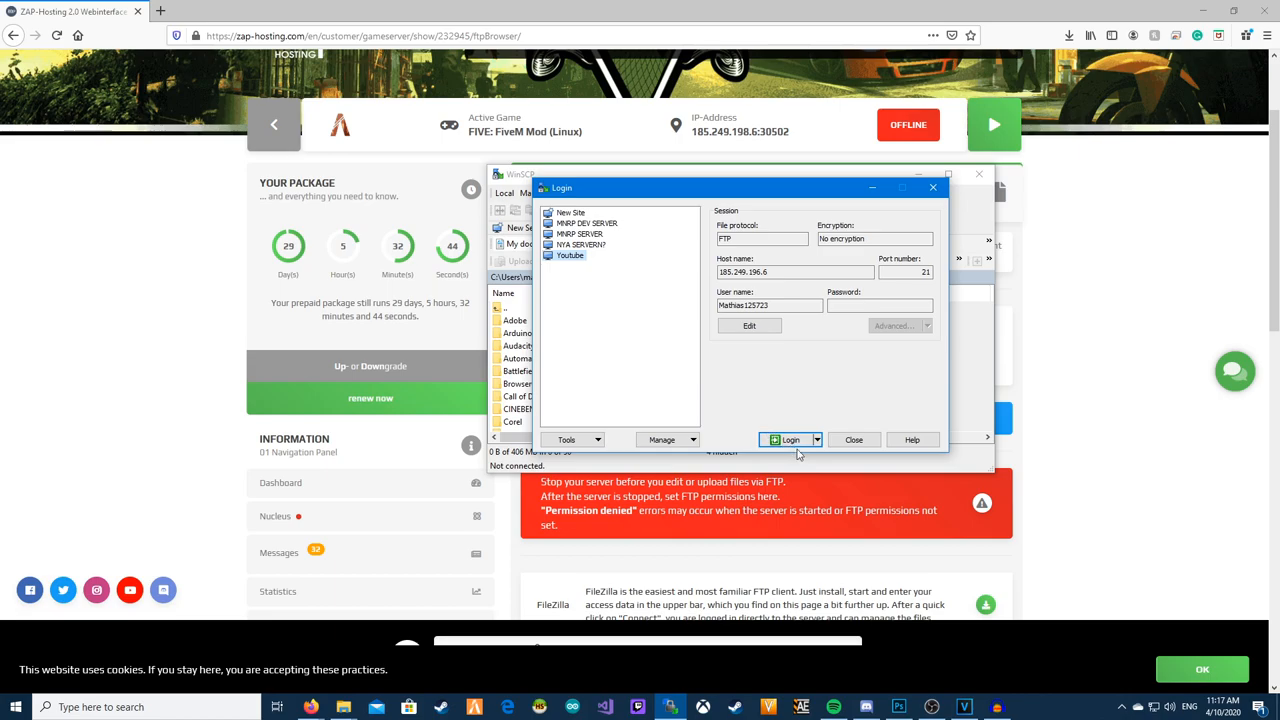
pyautogui.click(784, 439)
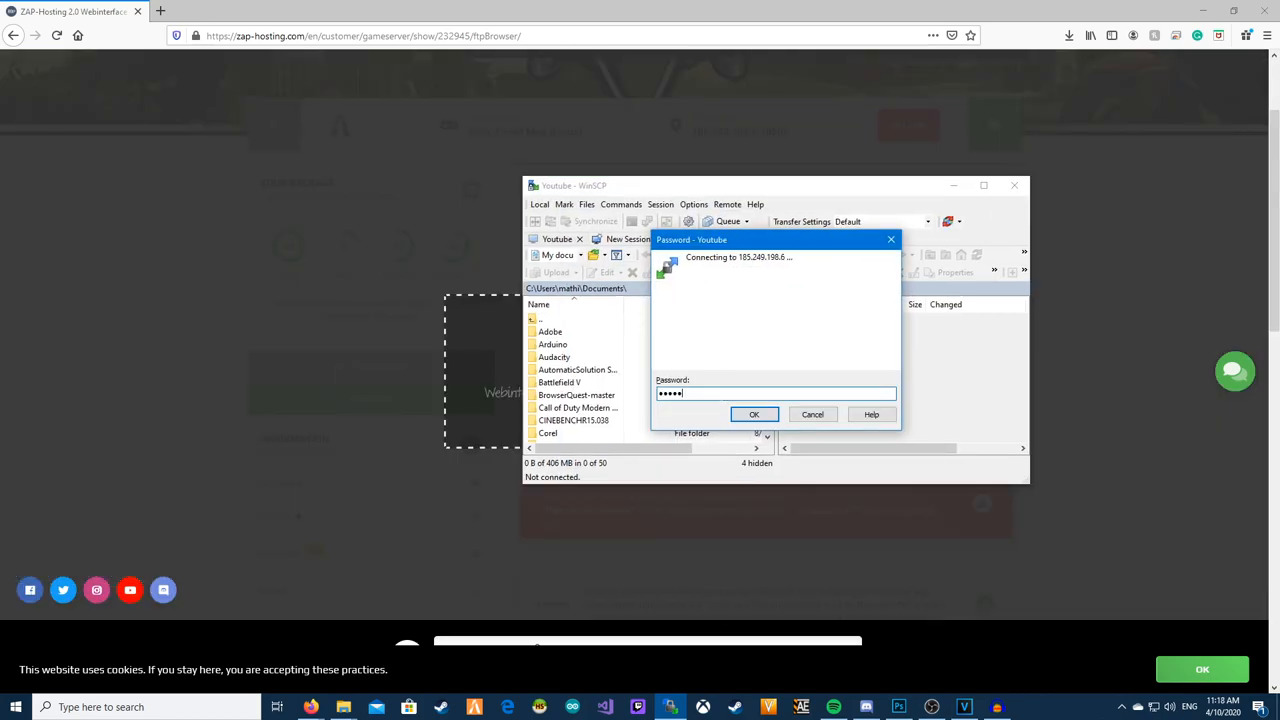
pyautogui.click(754, 414)
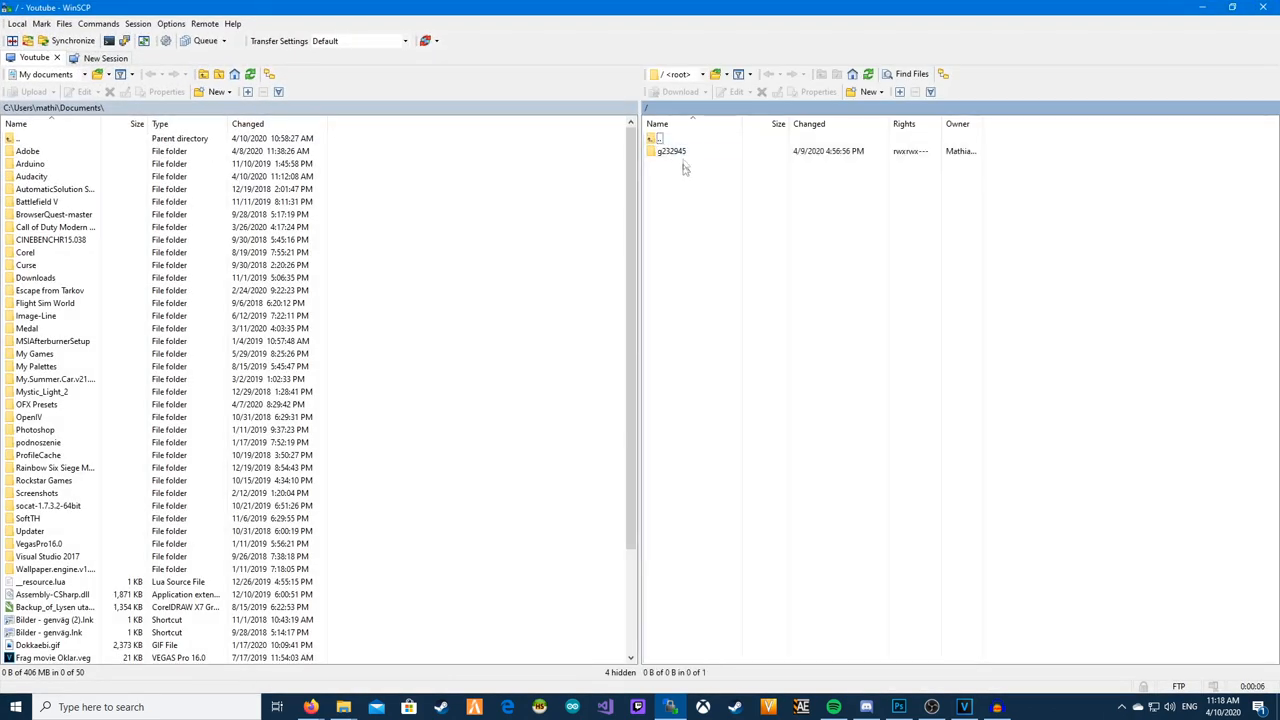
# Step: Browse to resources/[esx]/esx_policejob on the server and open config.lua in the editor
pyautogui.doubleClick(669, 151)
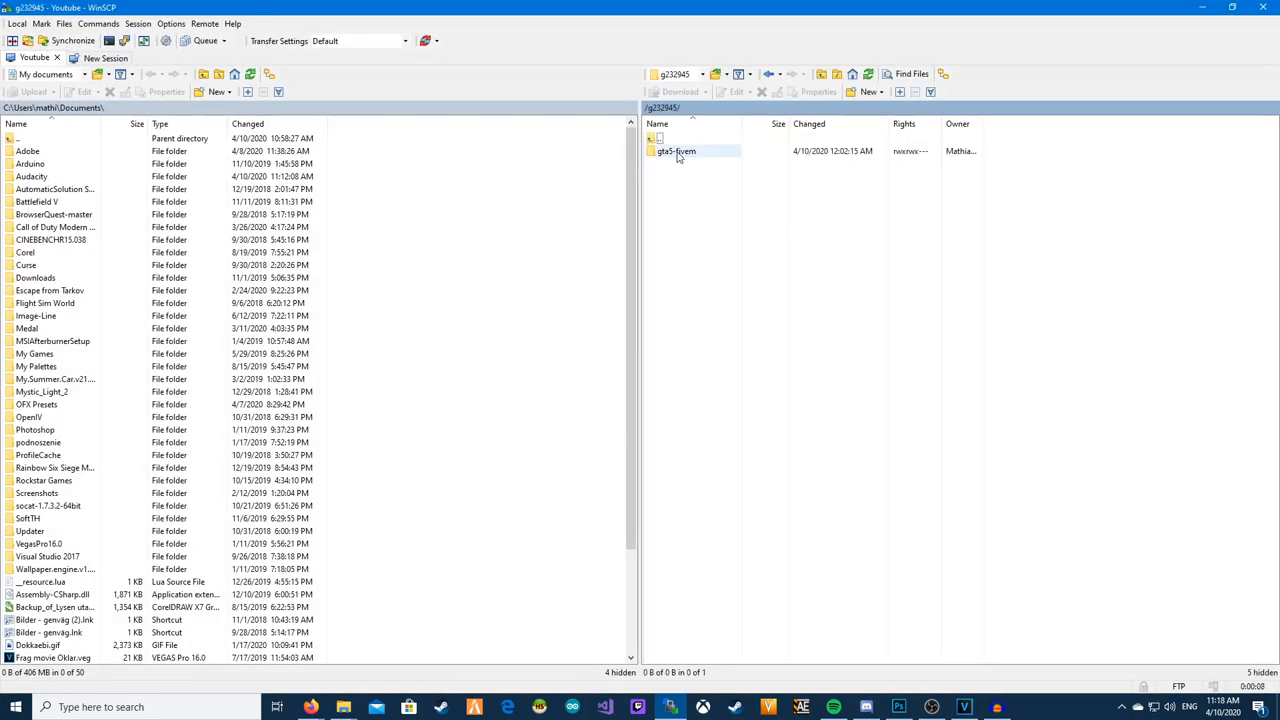
pyautogui.doubleClick(676, 151)
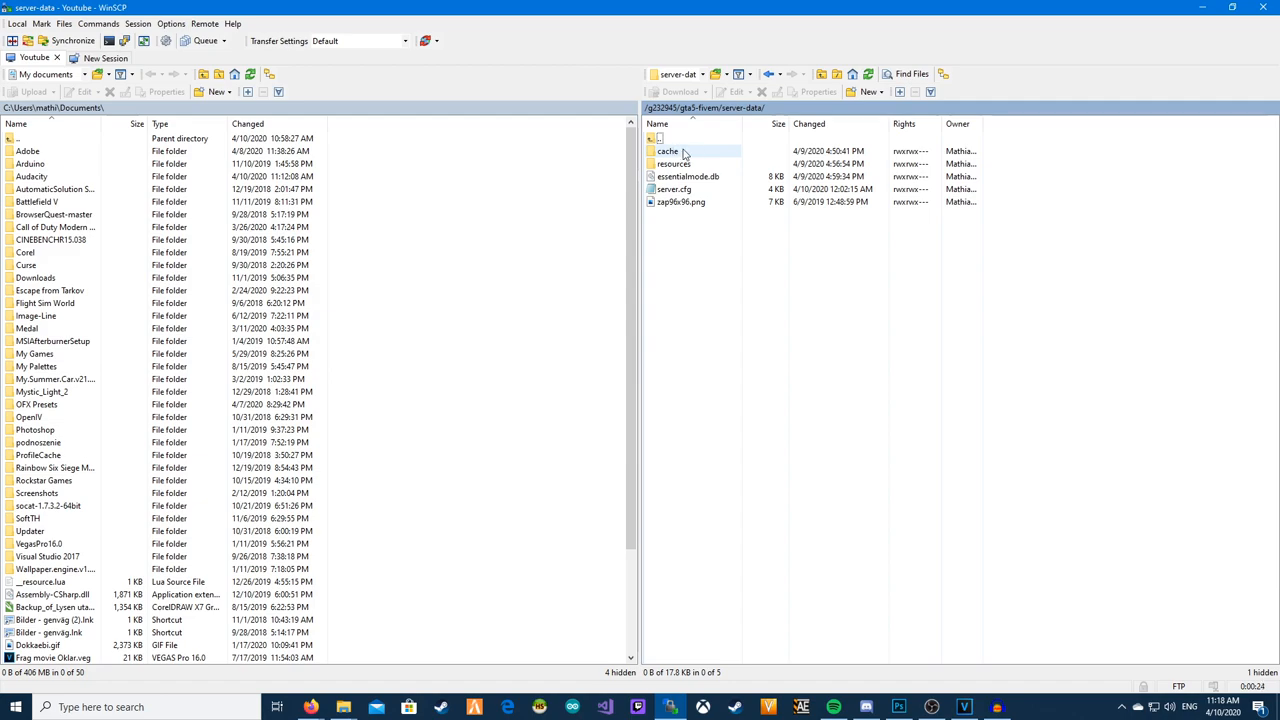
pyautogui.doubleClick(672, 163)
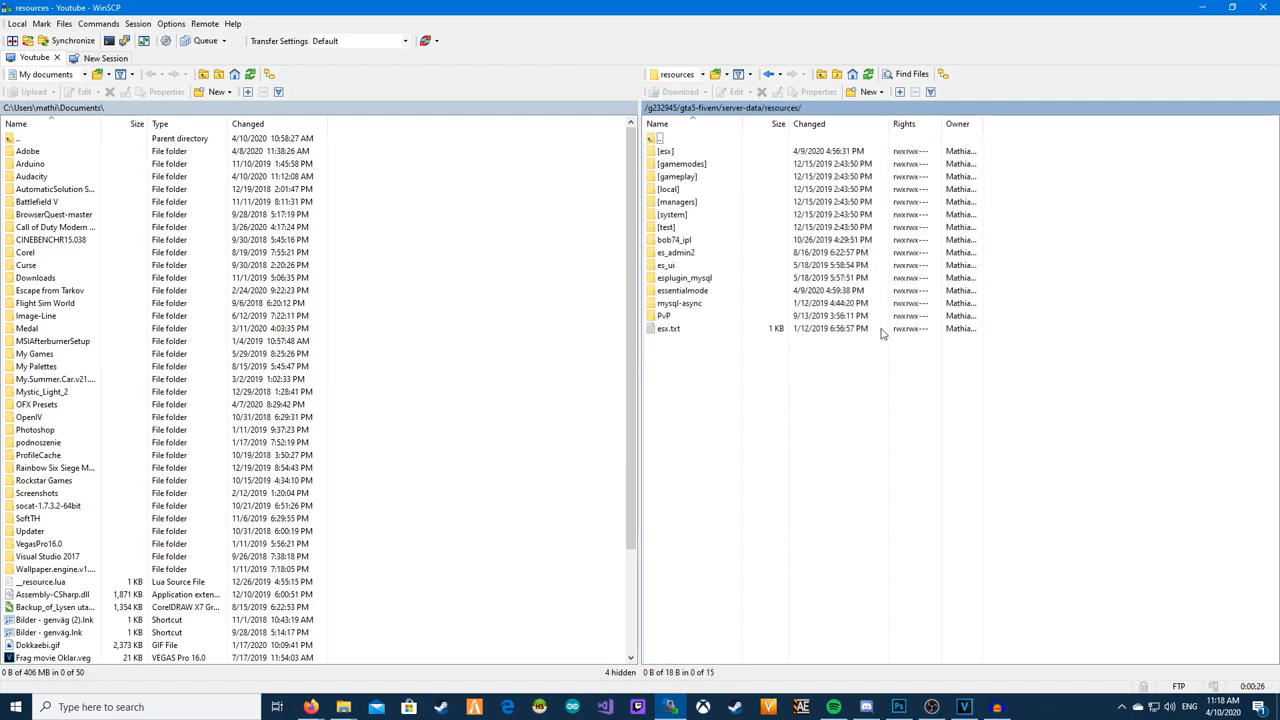
pyautogui.click(665, 151)
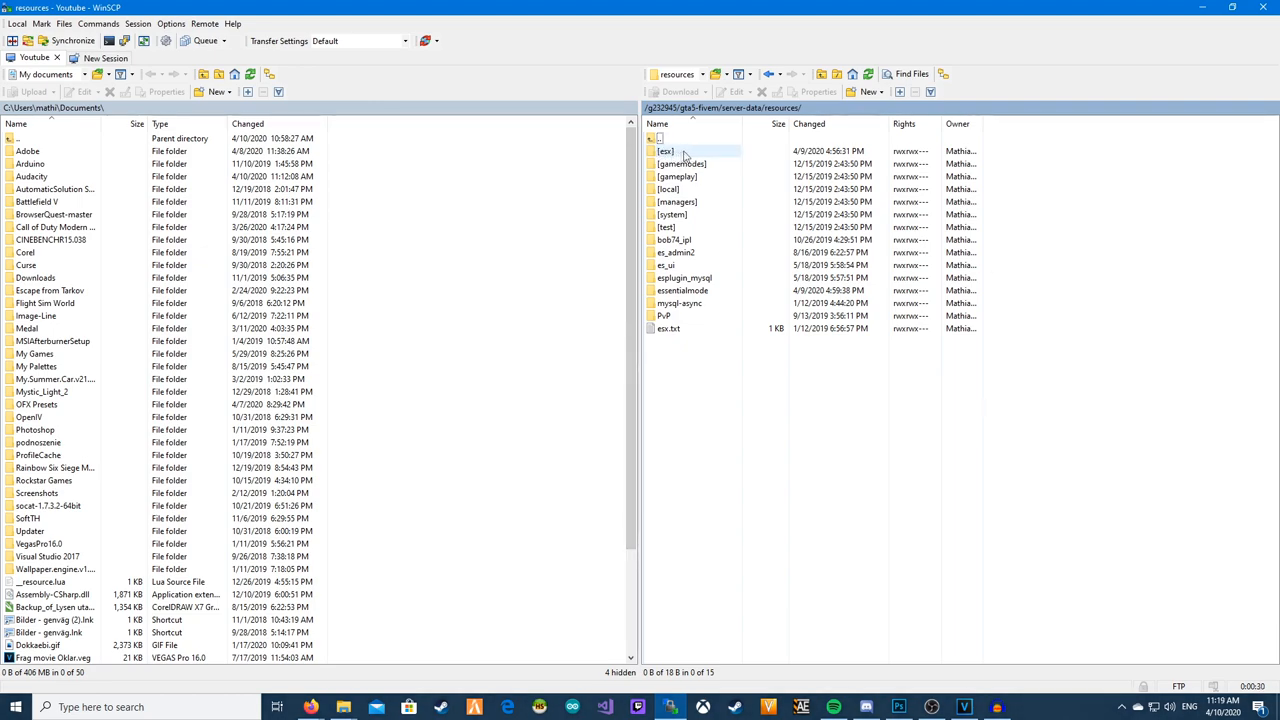
pyautogui.moveTo(680, 152)
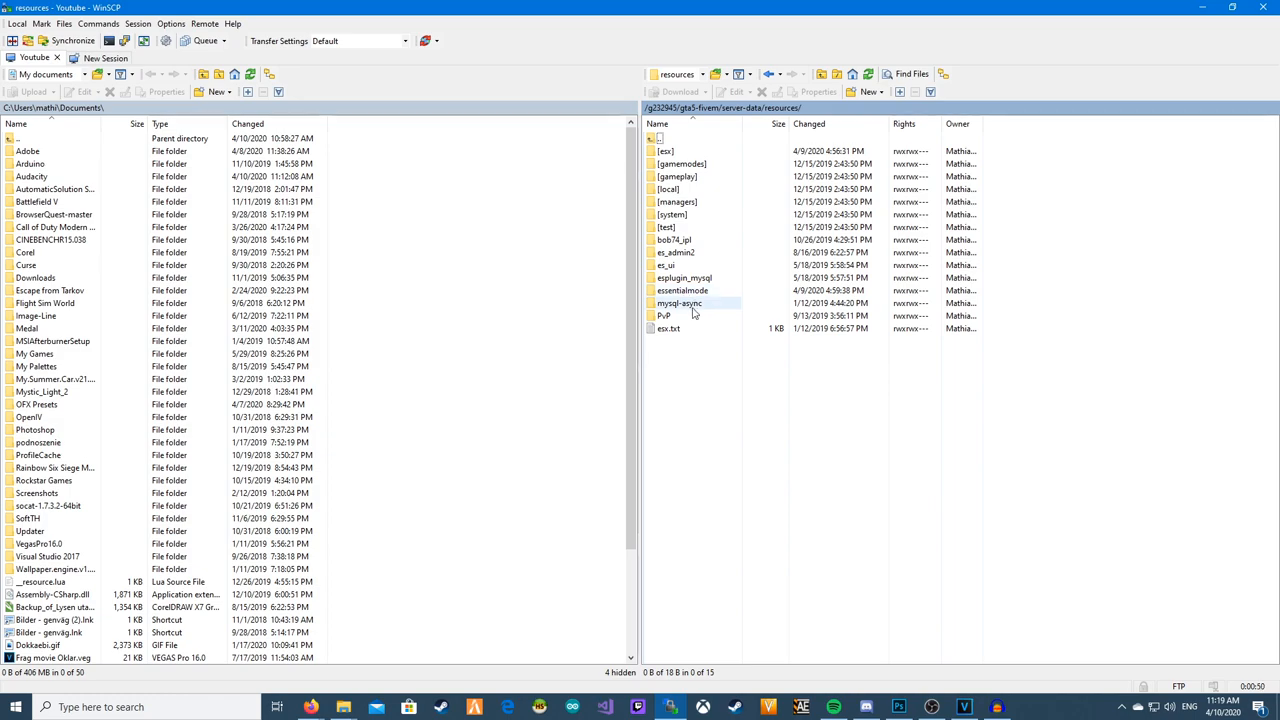
pyautogui.click(665, 151)
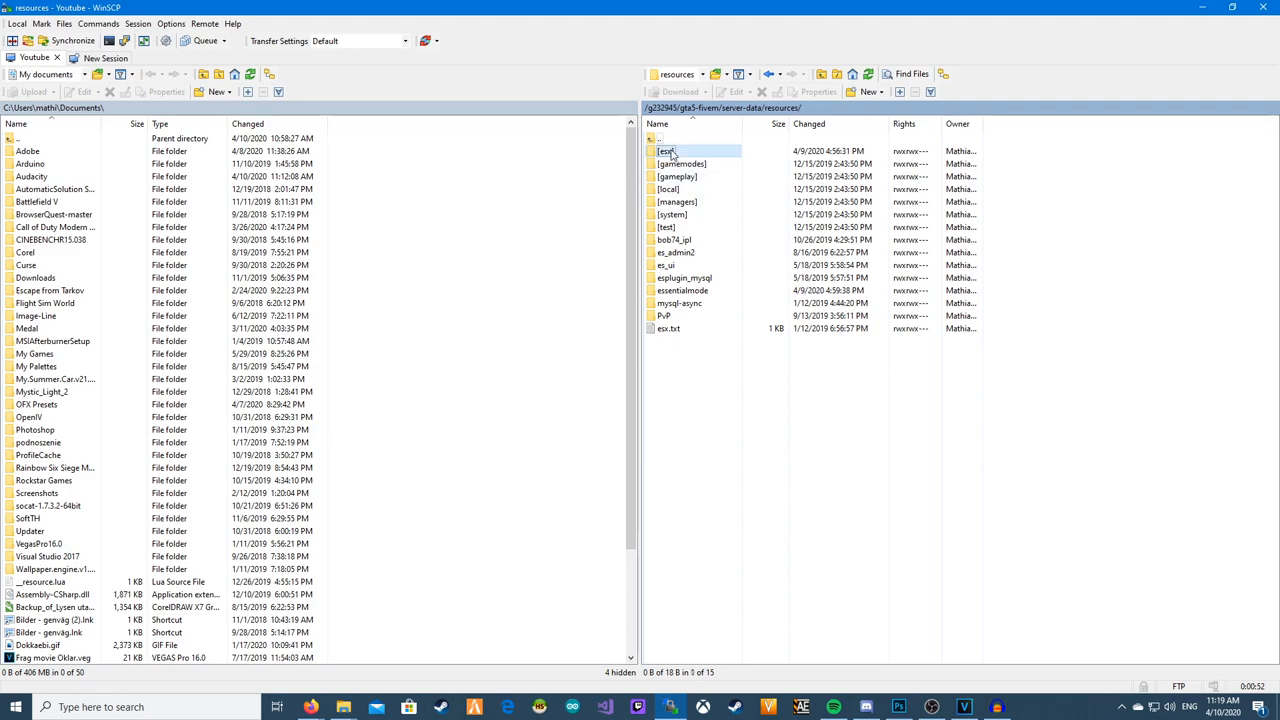
pyautogui.doubleClick(663, 151)
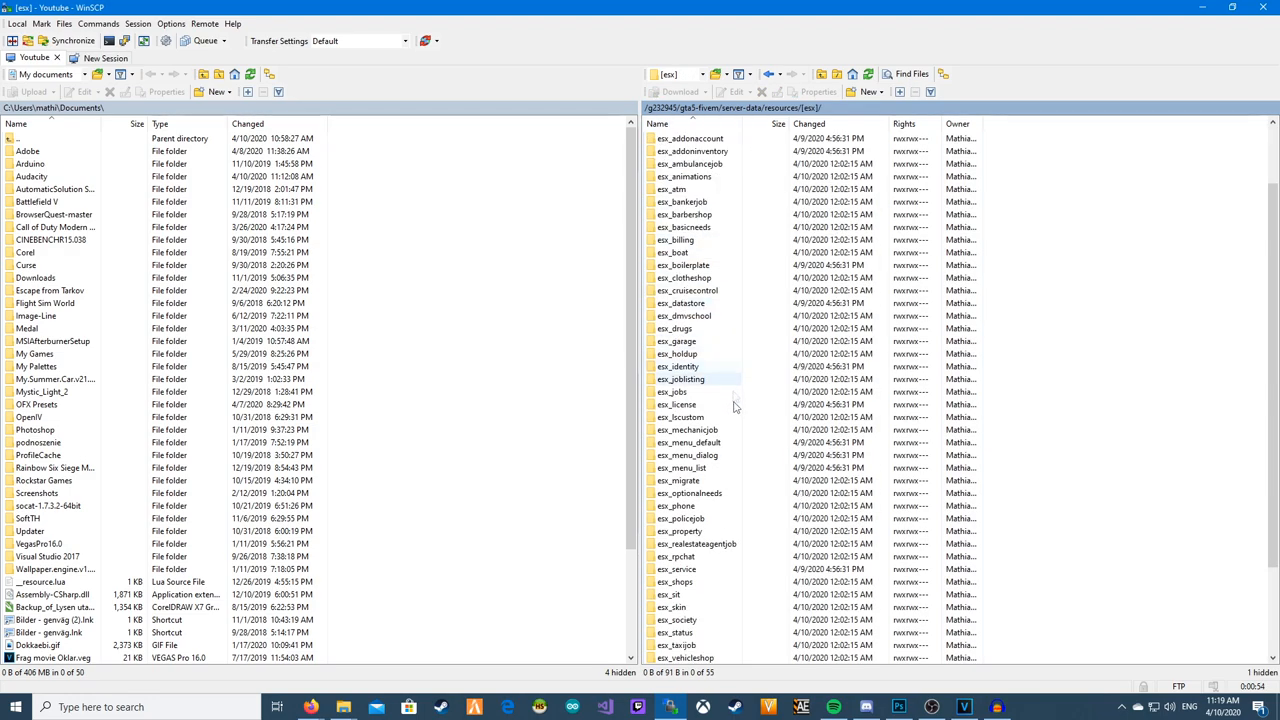
pyautogui.doubleClick(685, 518)
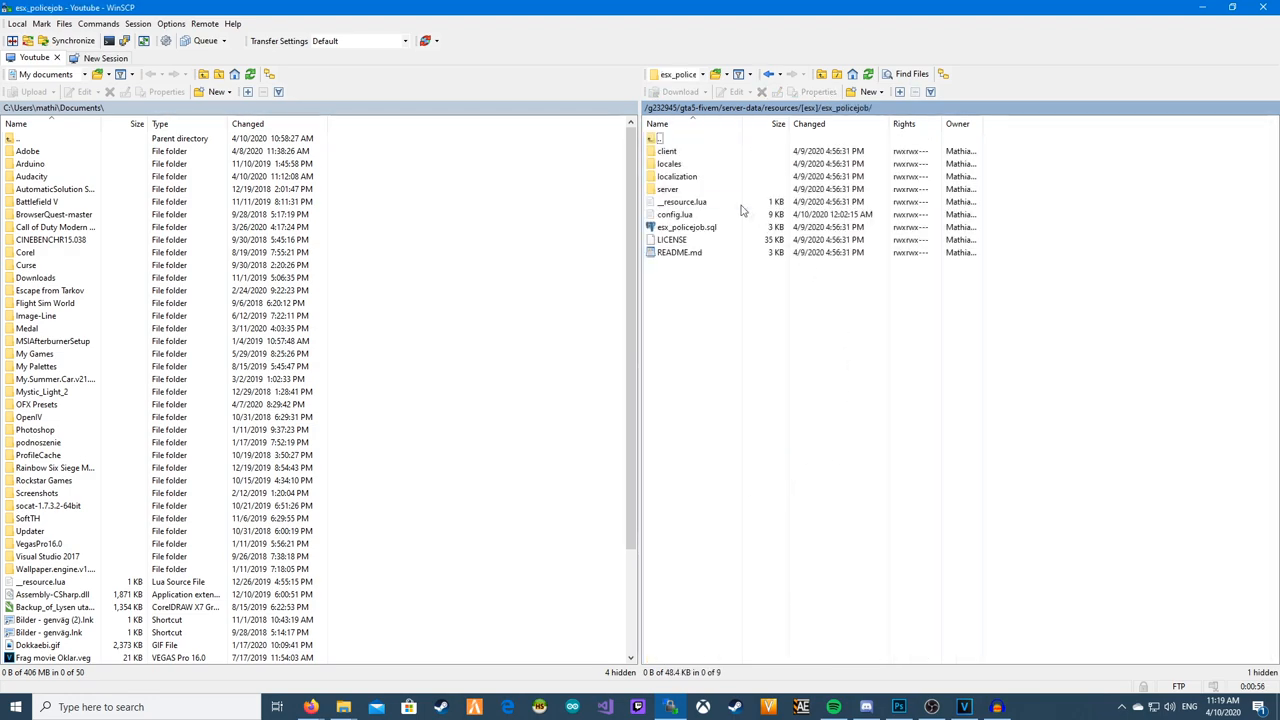
pyautogui.doubleClick(677, 214)
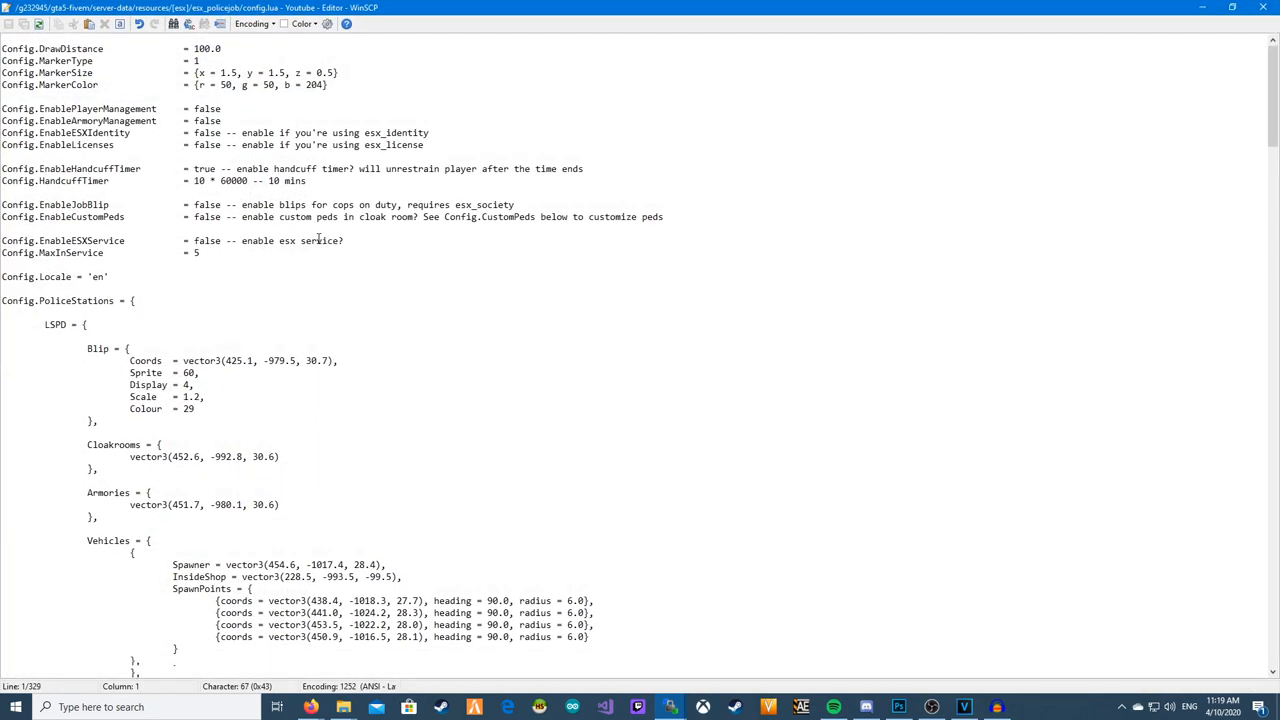
# Step: Scroll the remote listing and reopen the esx_policejob folder
pyautogui.scroll(-3)
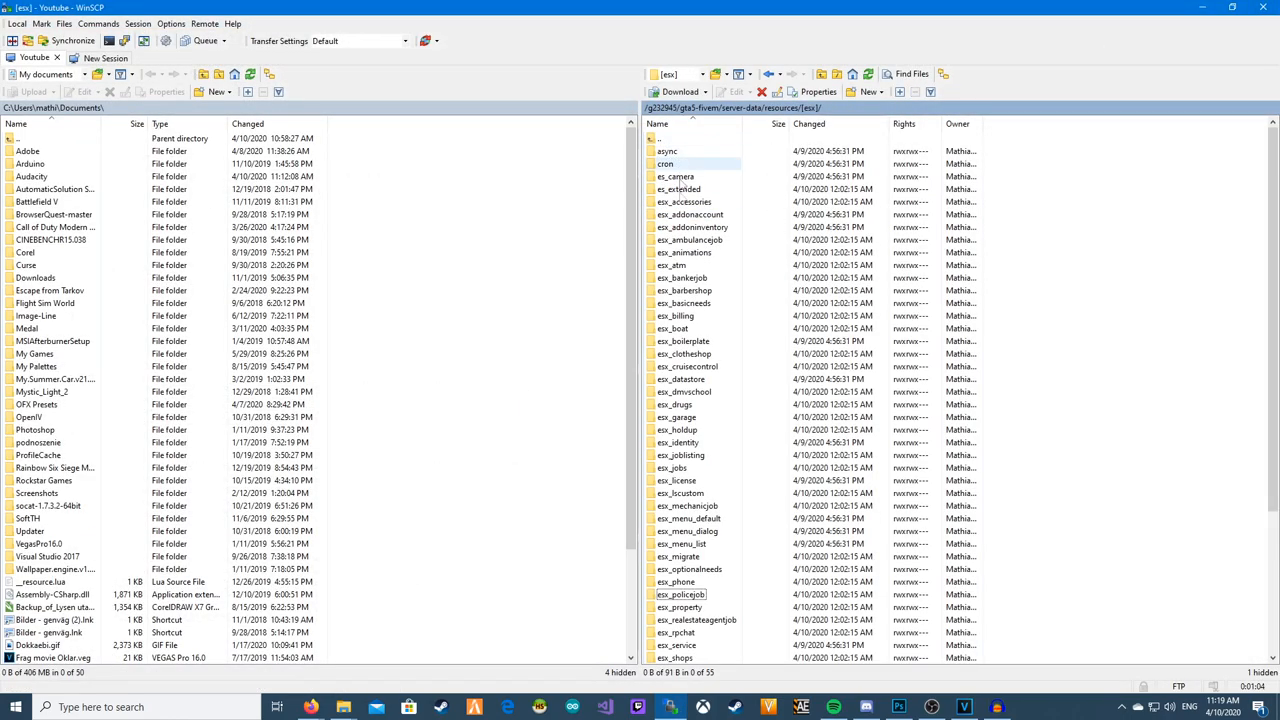
pyautogui.doubleClick(681, 594)
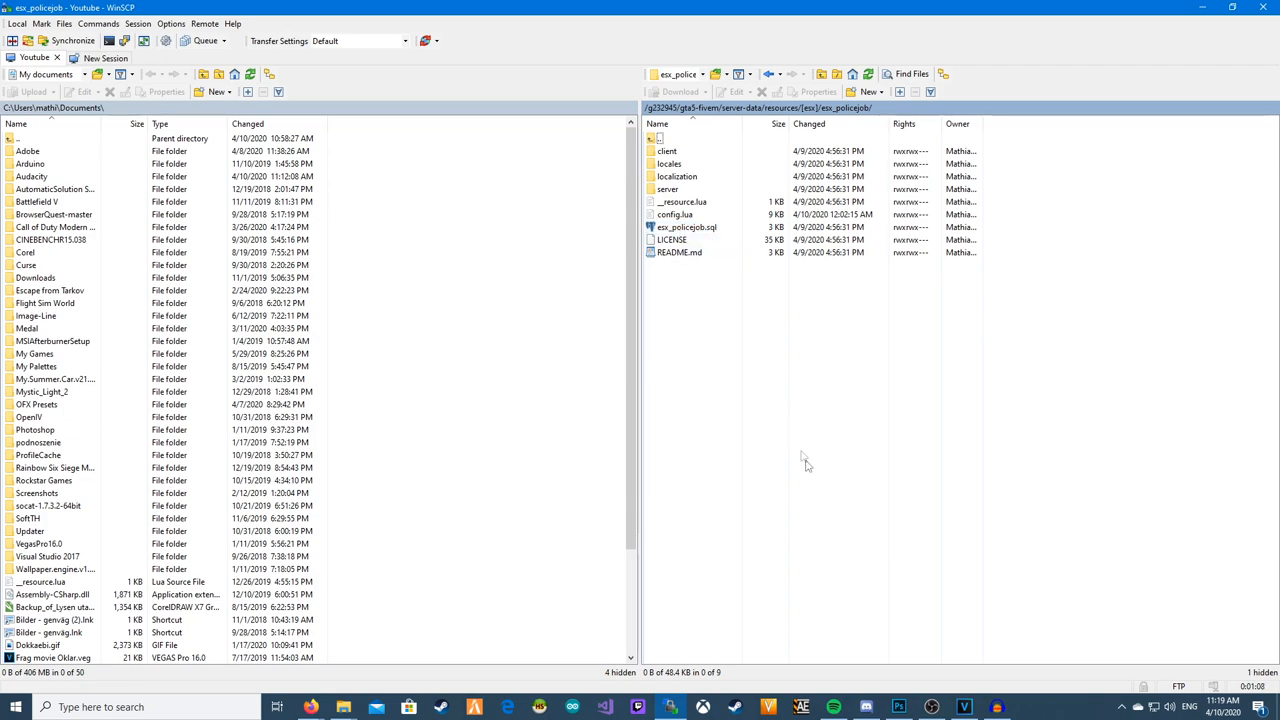
pyautogui.moveTo(514, 518)
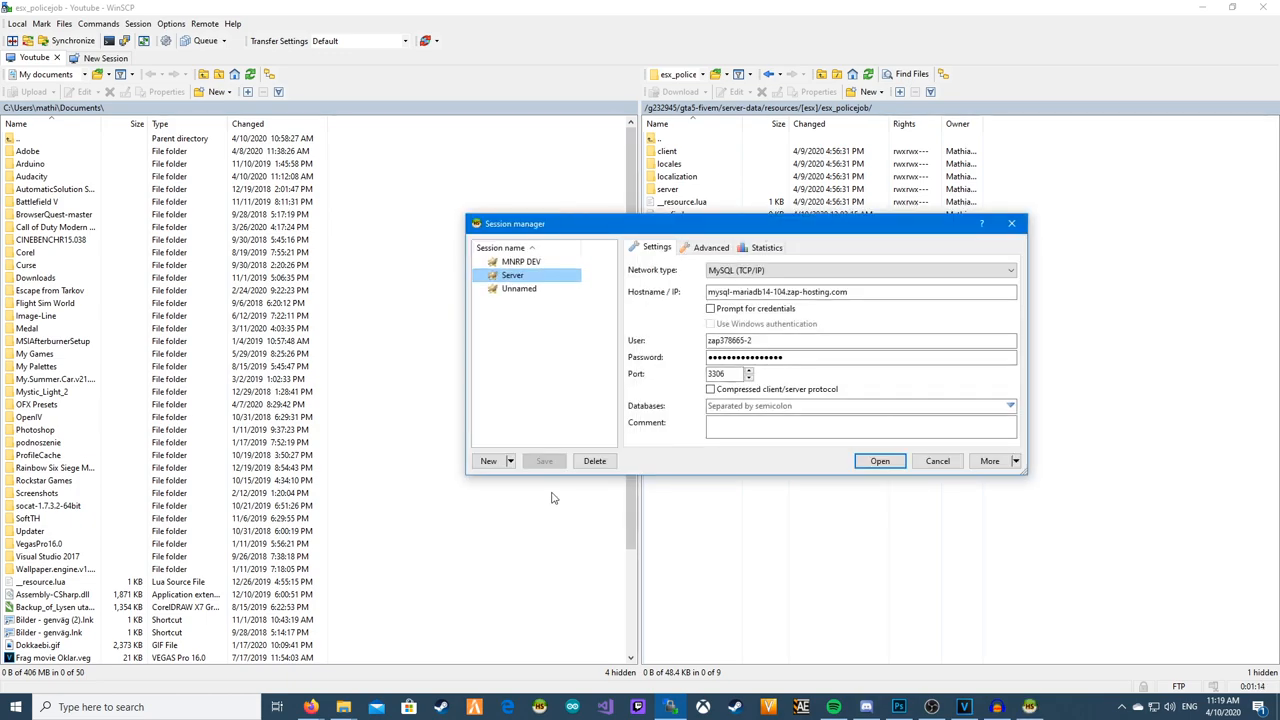
# Step: Create a new HeidiSQL session named Youtube and open ZAP-Hosting's databases page
pyautogui.click(487, 461)
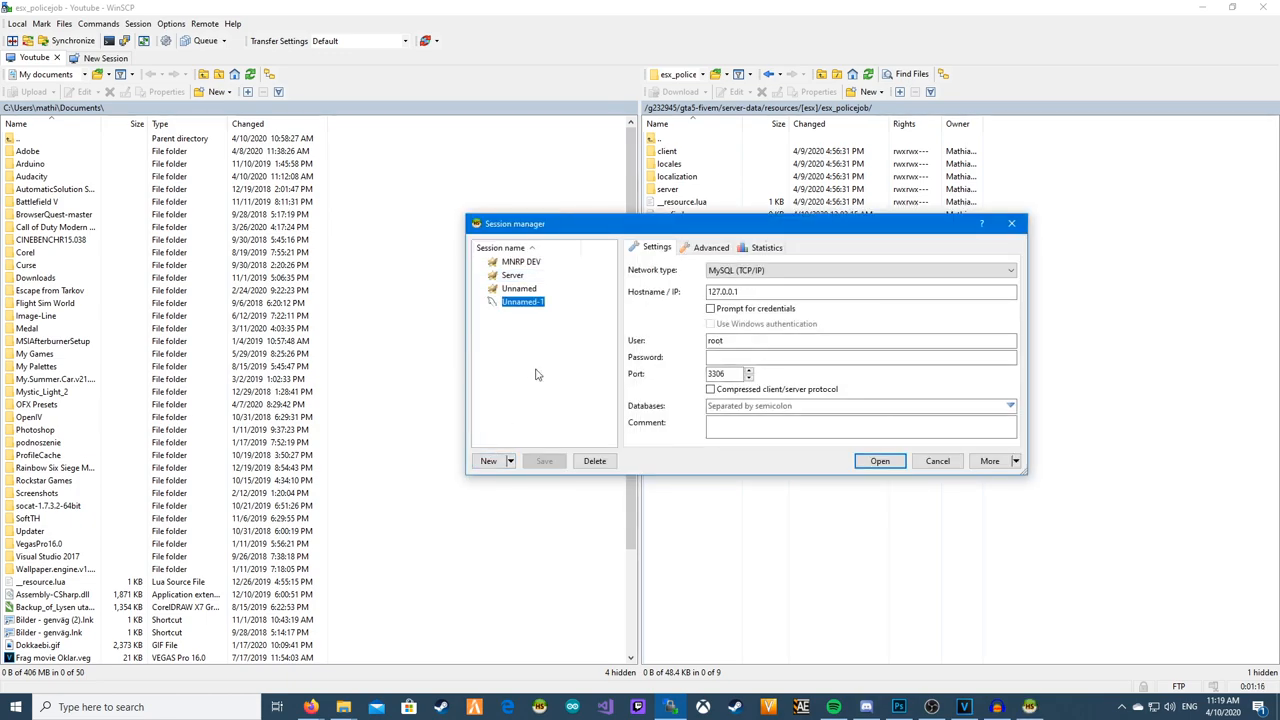
pyautogui.write('Youtu')
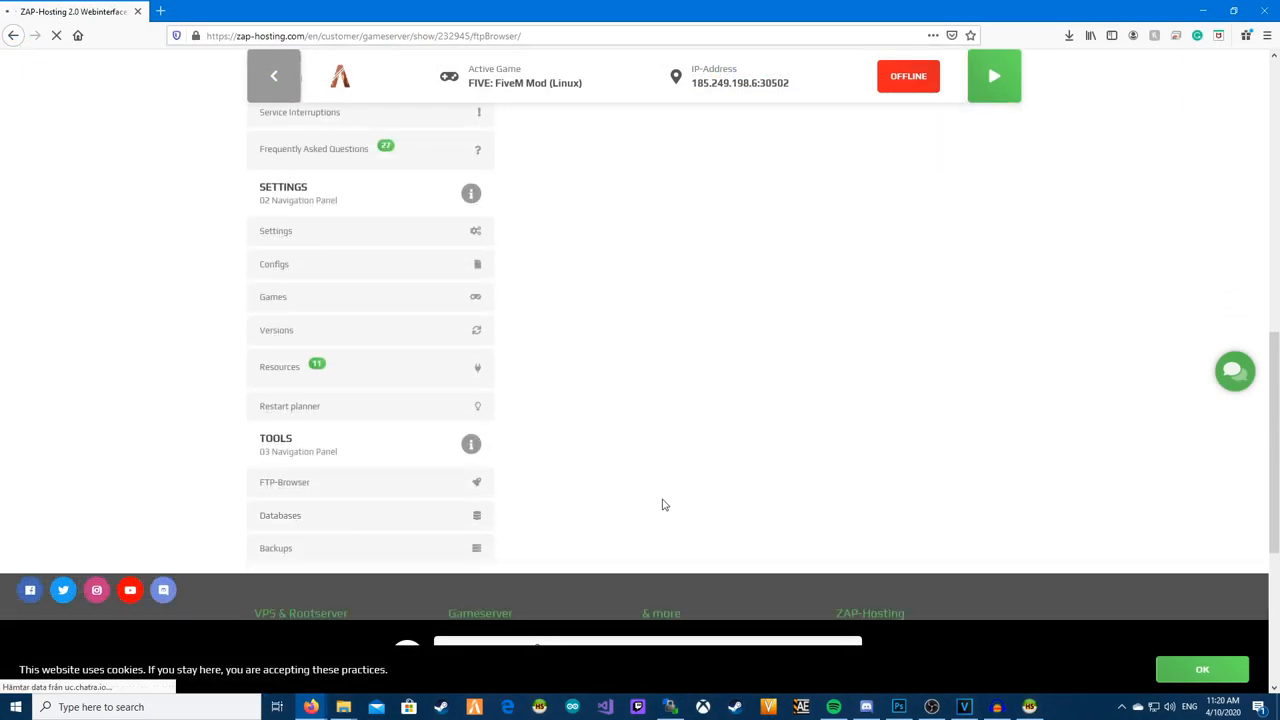
pyautogui.click(280, 515)
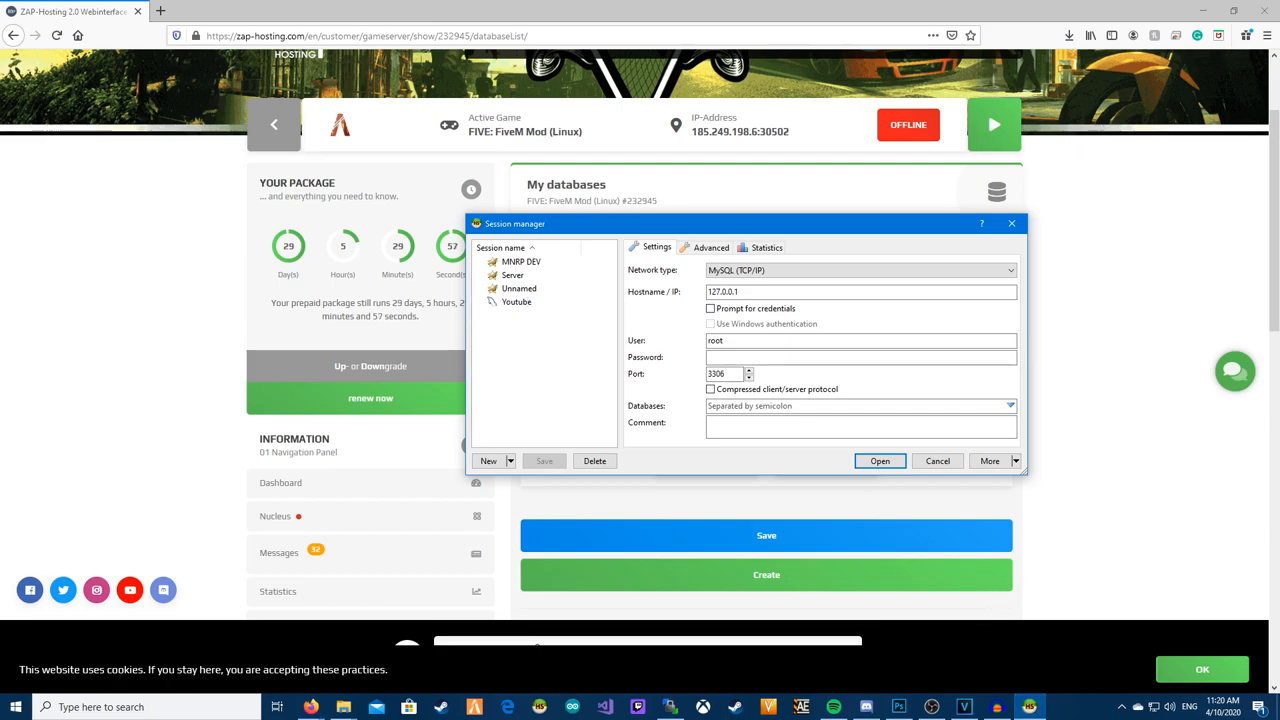
pyautogui.moveTo(829, 245)
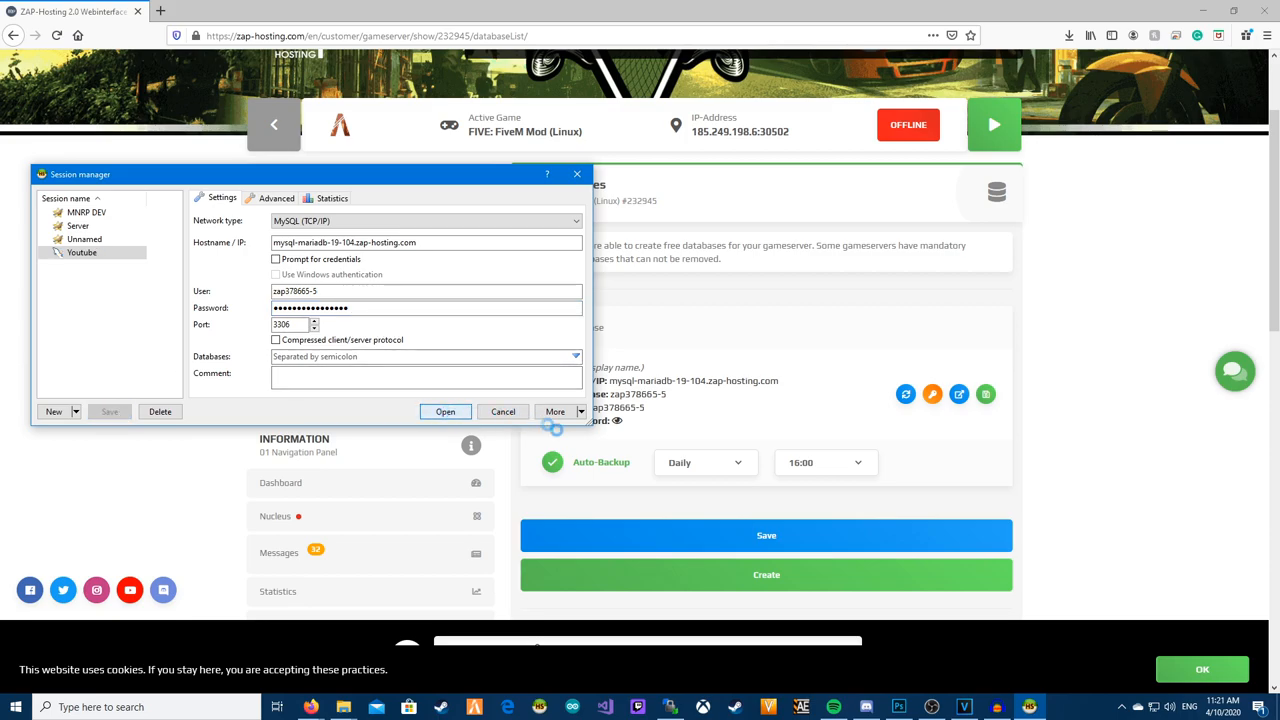
# Step: Connect, expand zap378665-5, and browse the characters, job_grades, jobs and items tables
pyautogui.click(445, 411)
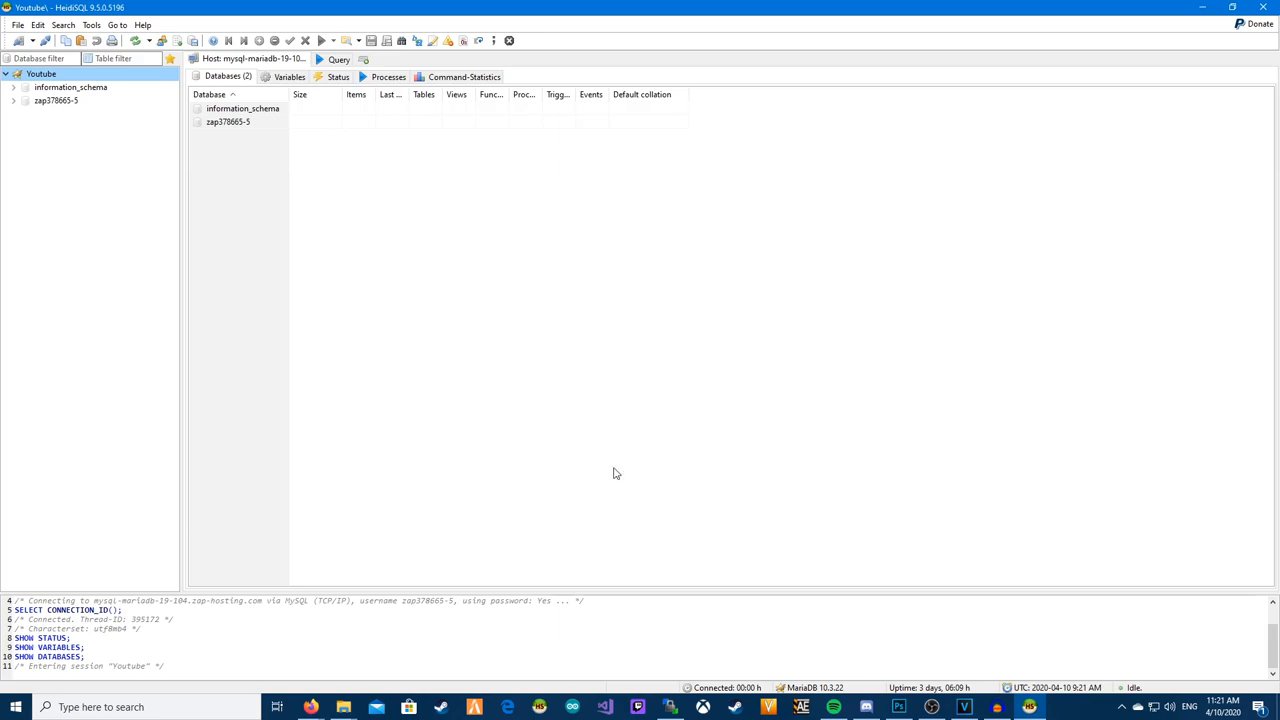
pyautogui.click(65, 117)
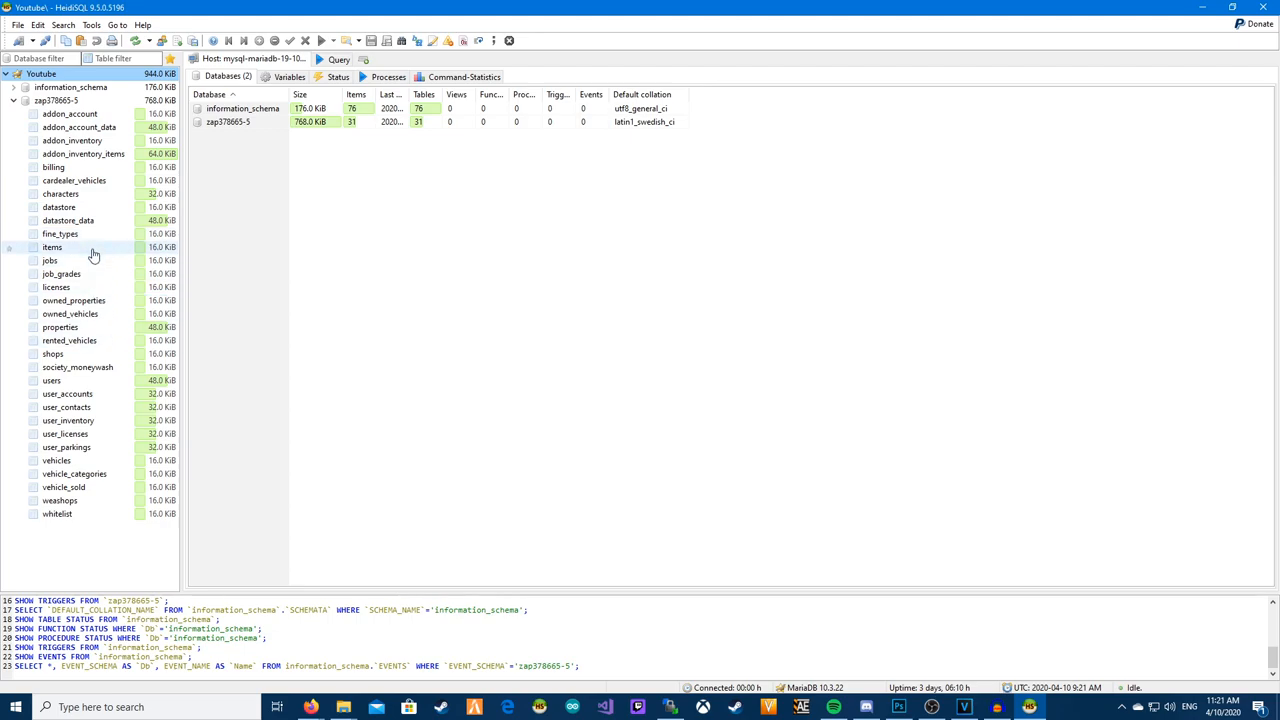
pyautogui.click(60, 193)
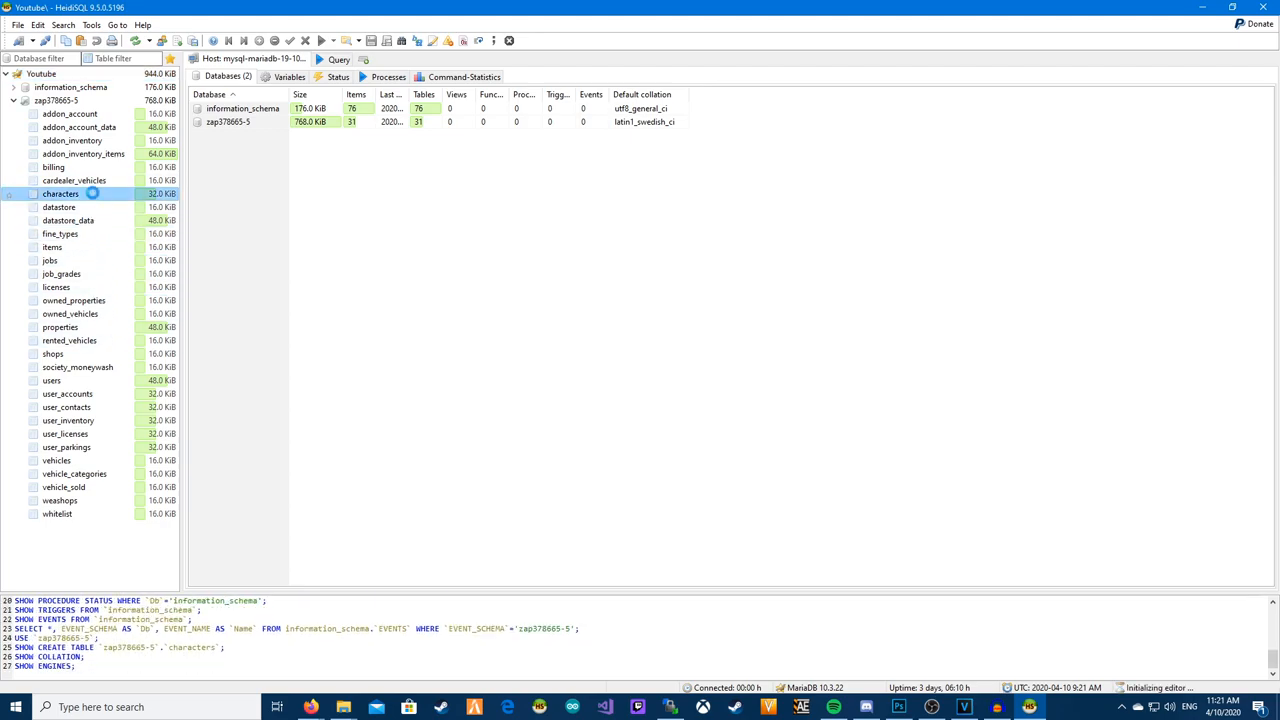
pyautogui.doubleClick(60, 194)
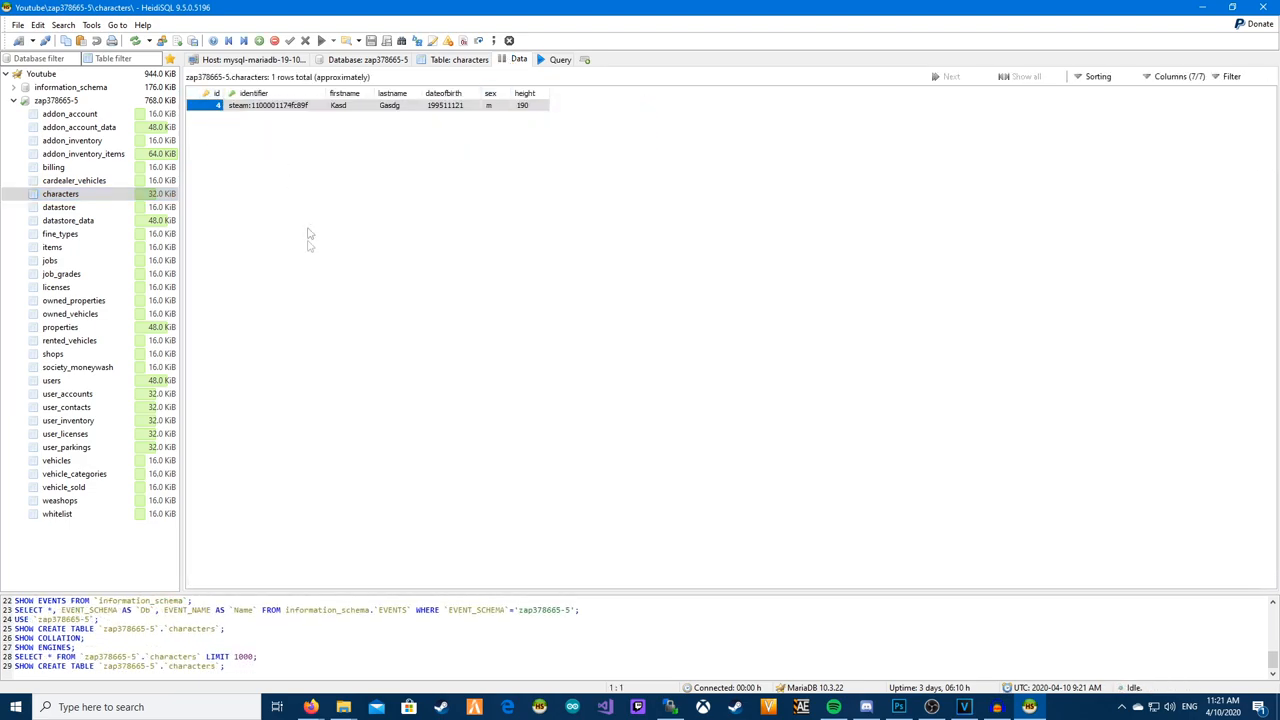
pyautogui.click(62, 274)
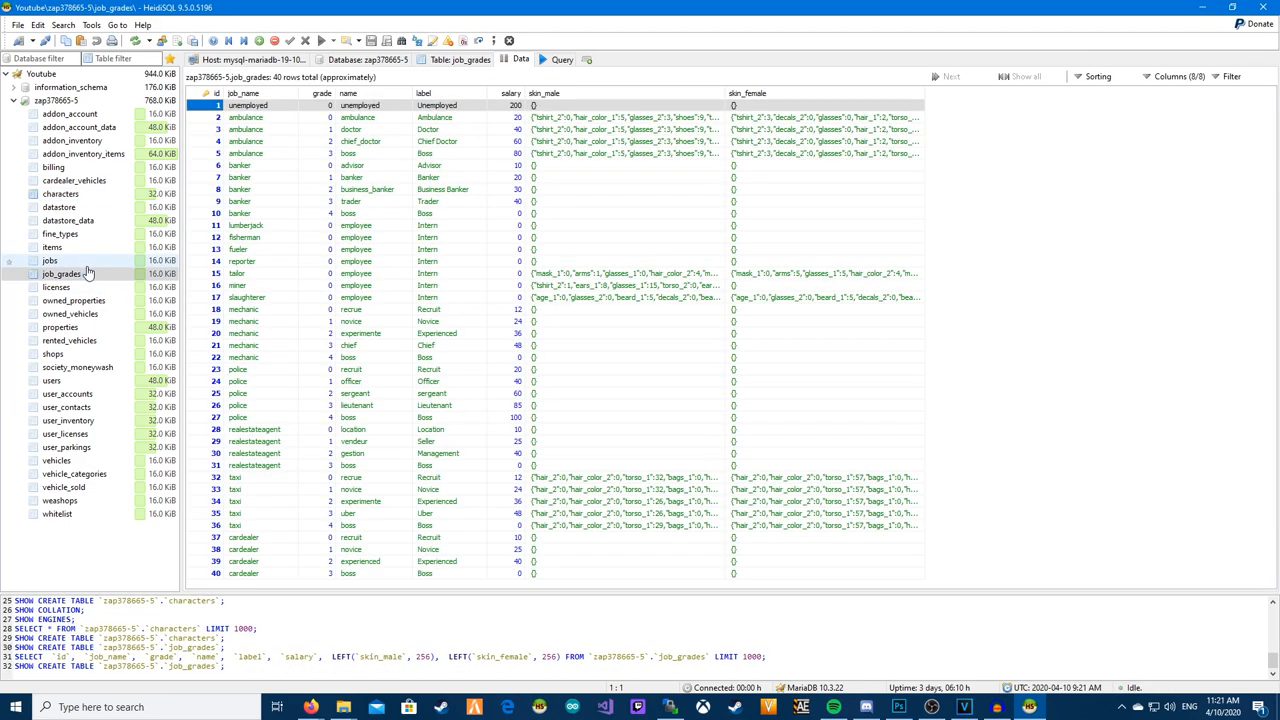
pyautogui.click(50, 247)
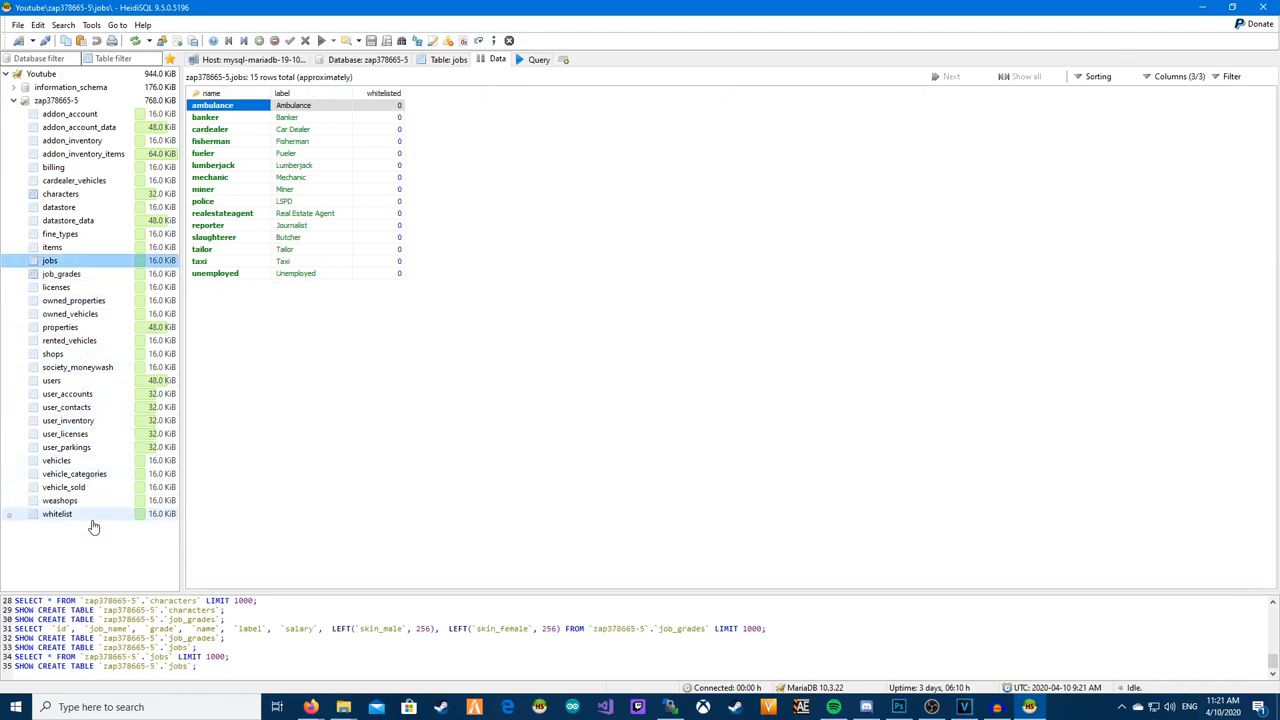
pyautogui.moveTo(88, 421)
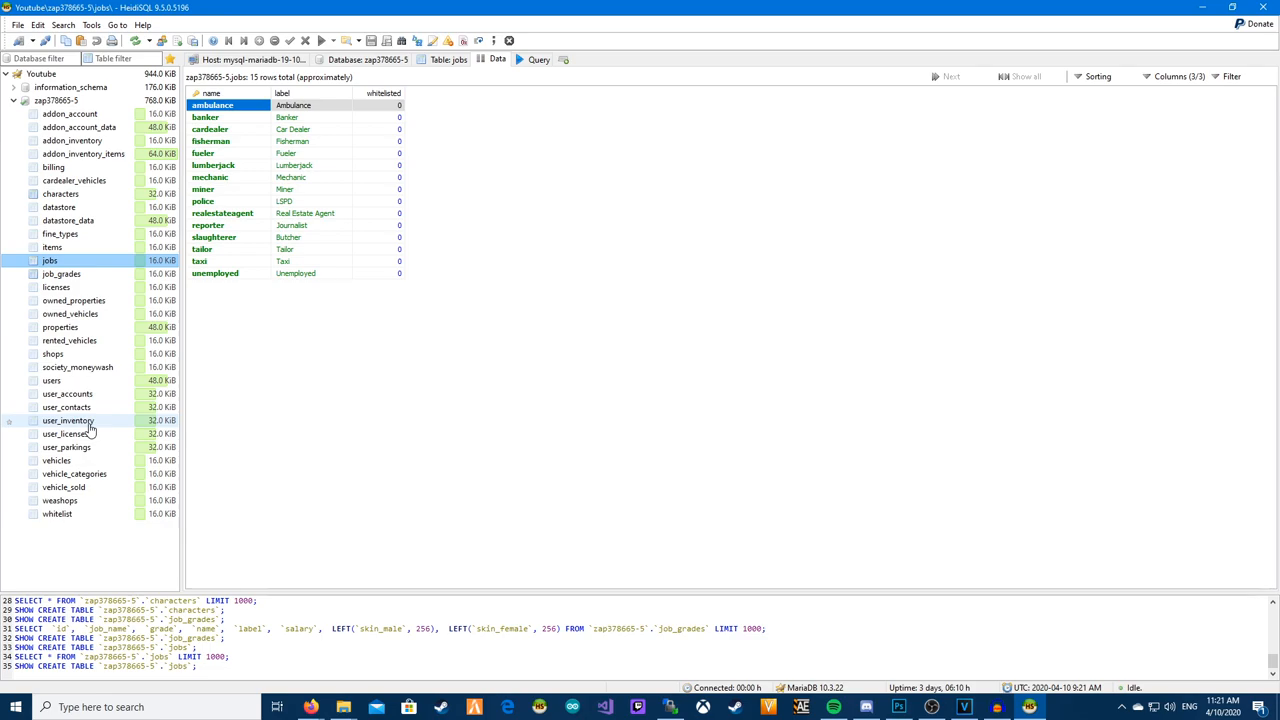
pyautogui.click(51, 259)
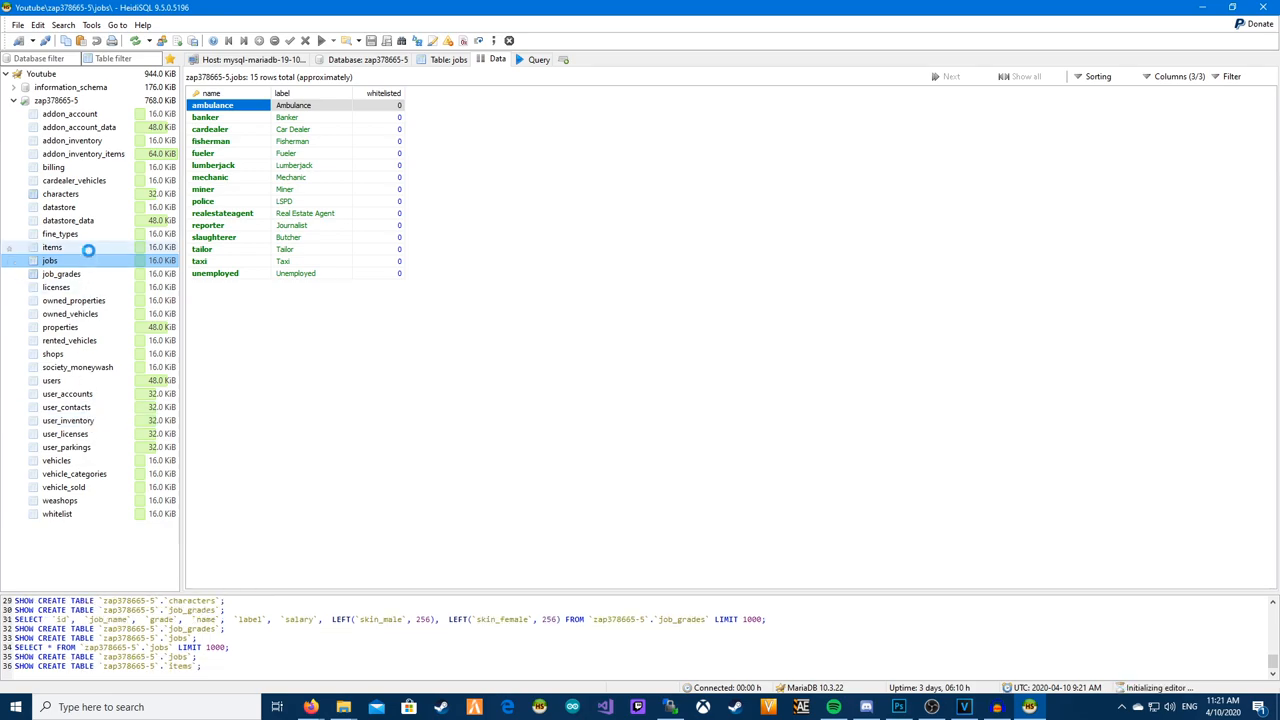